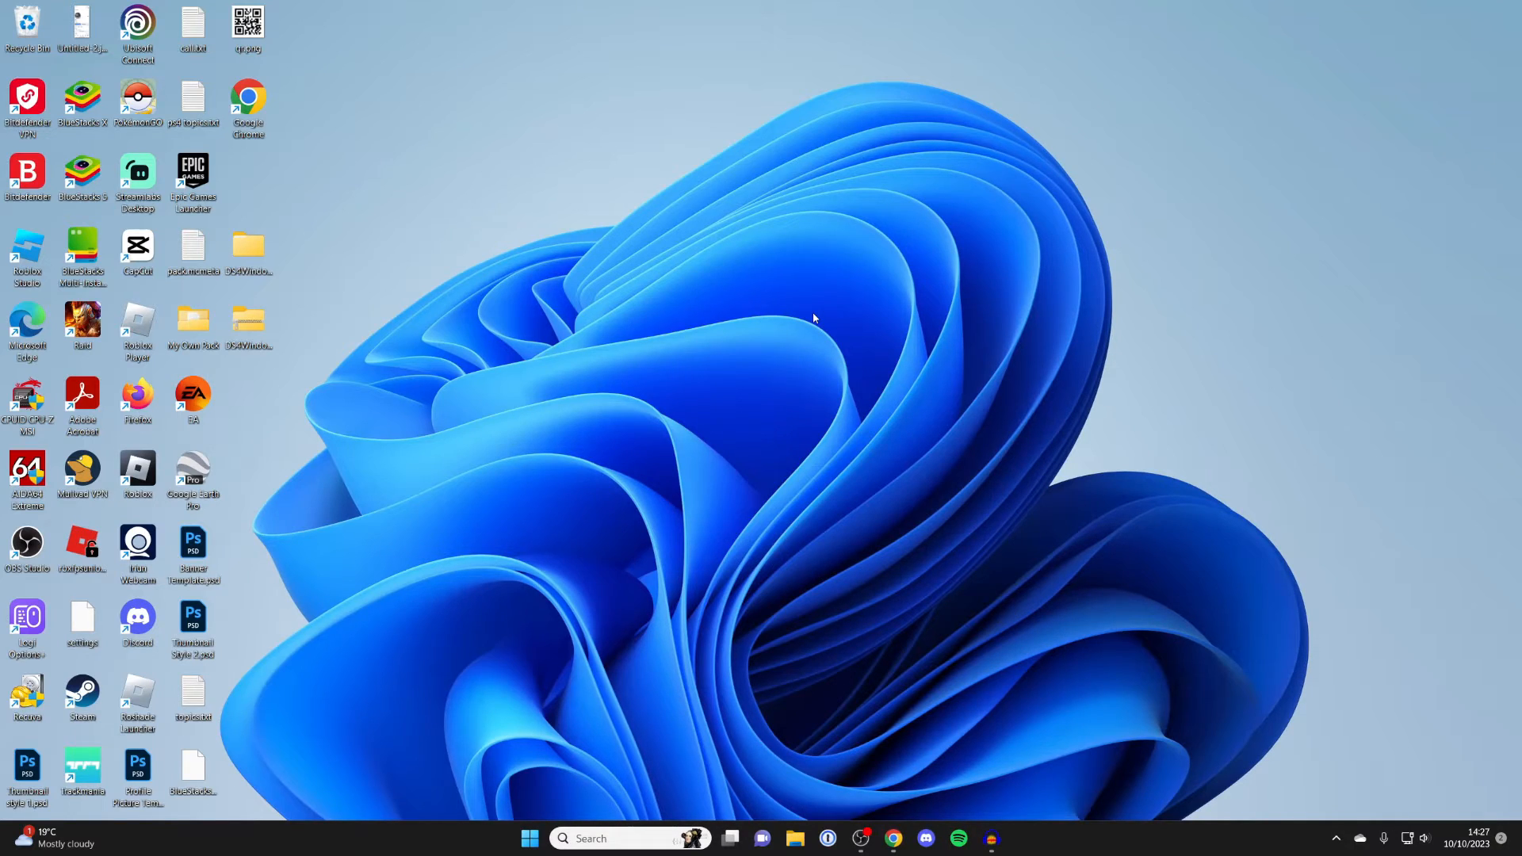
mouse_move(896, 463)
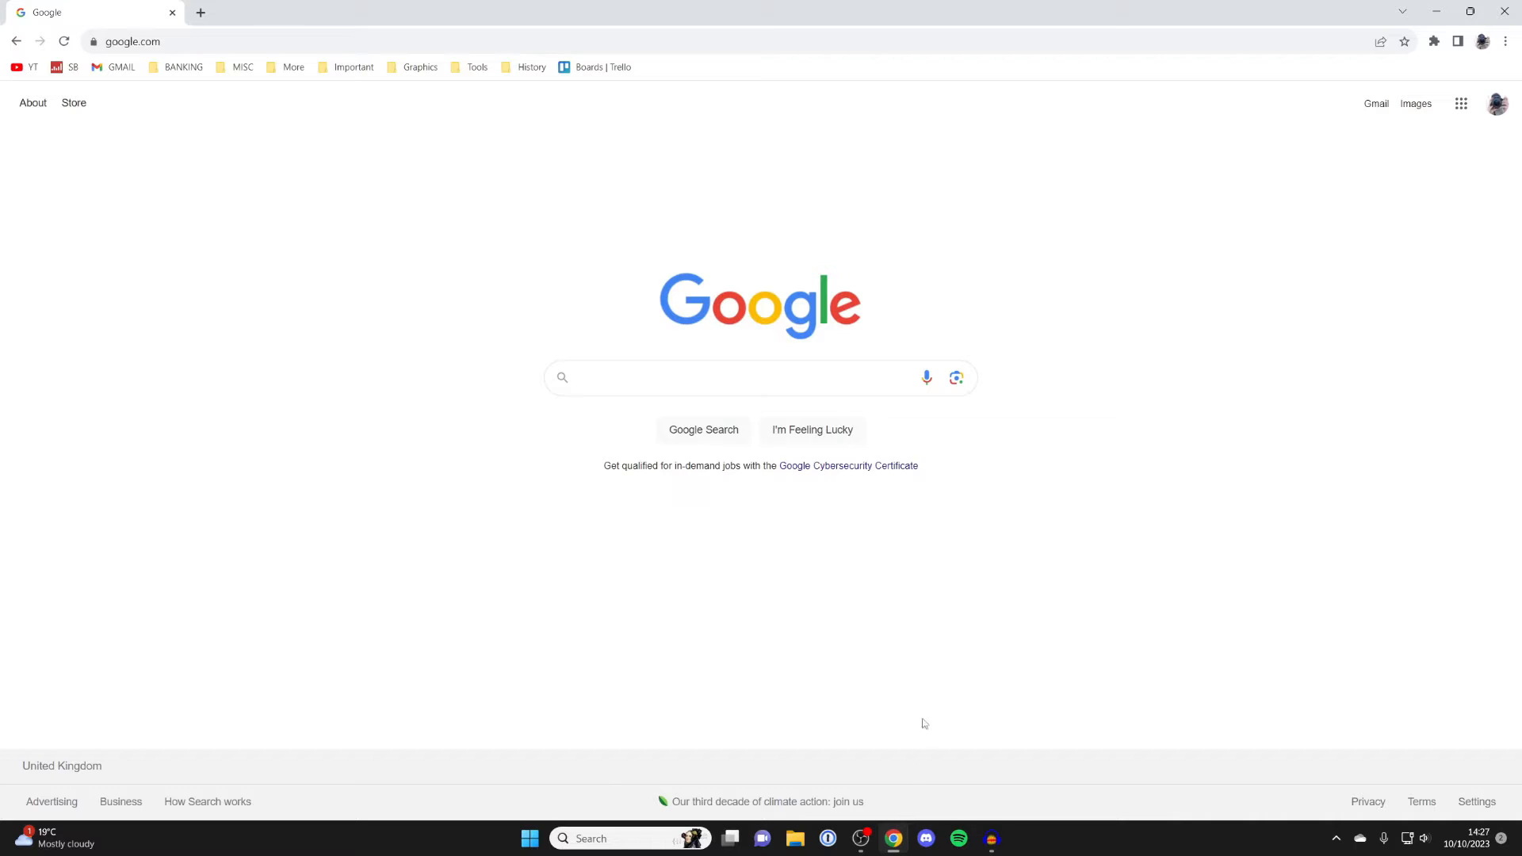
- Search Google for 'playstation remote play'
left_click(757, 377)
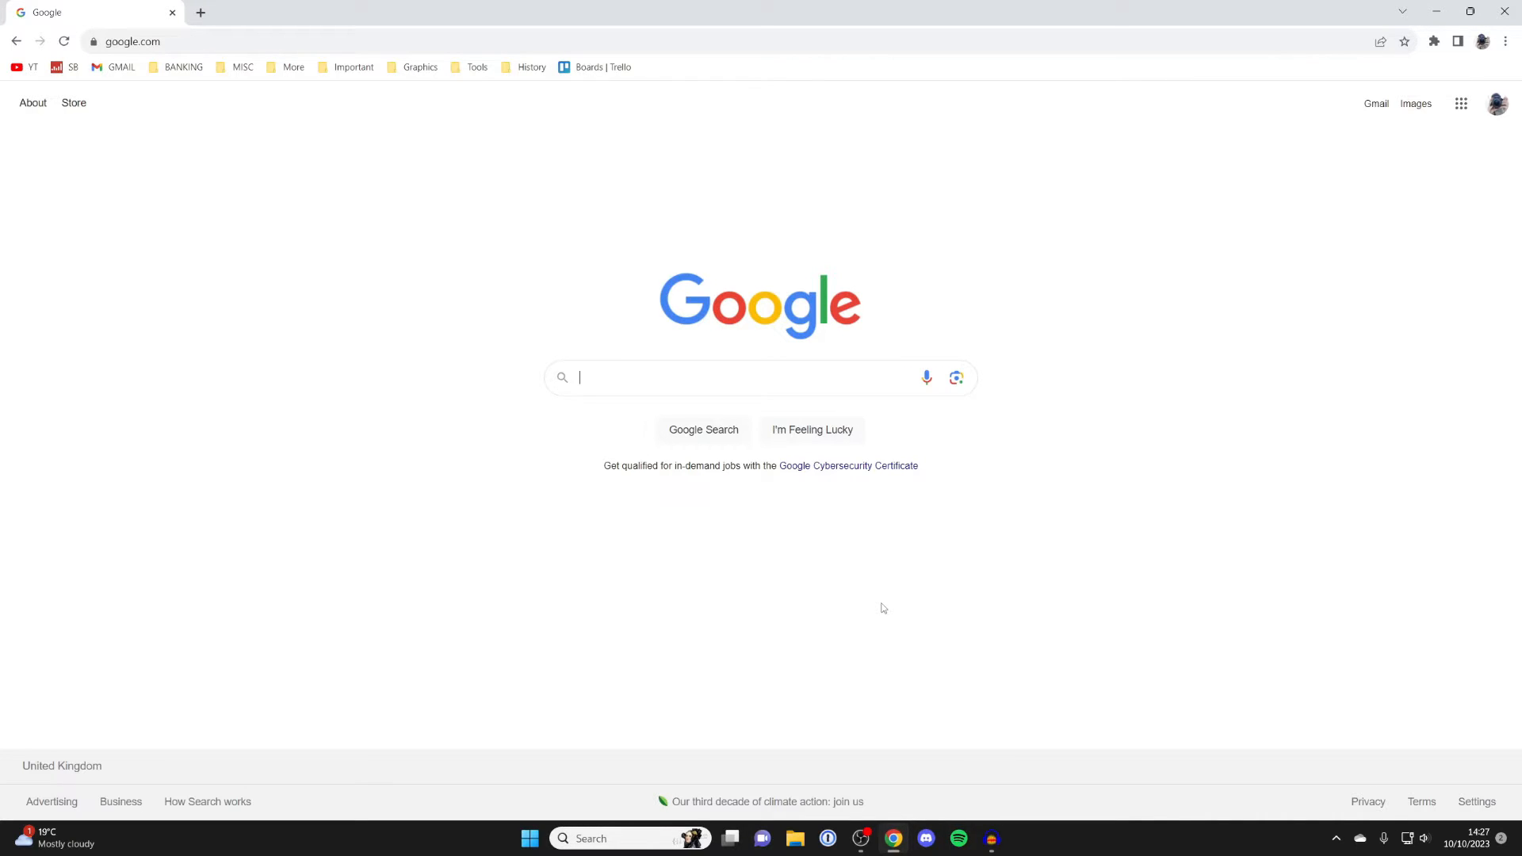
type("playstatio")
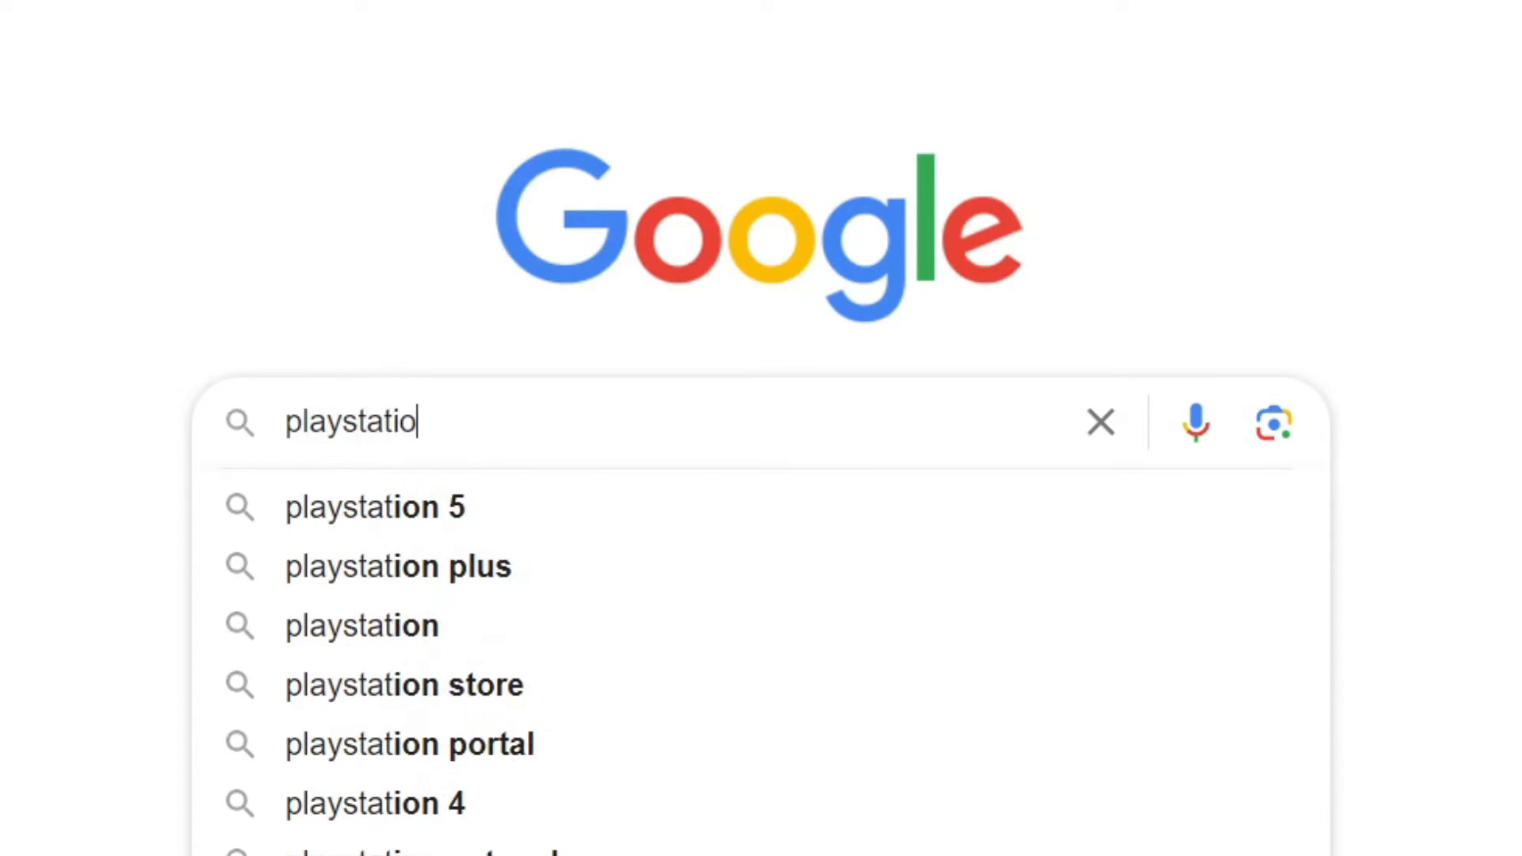
key("Return")
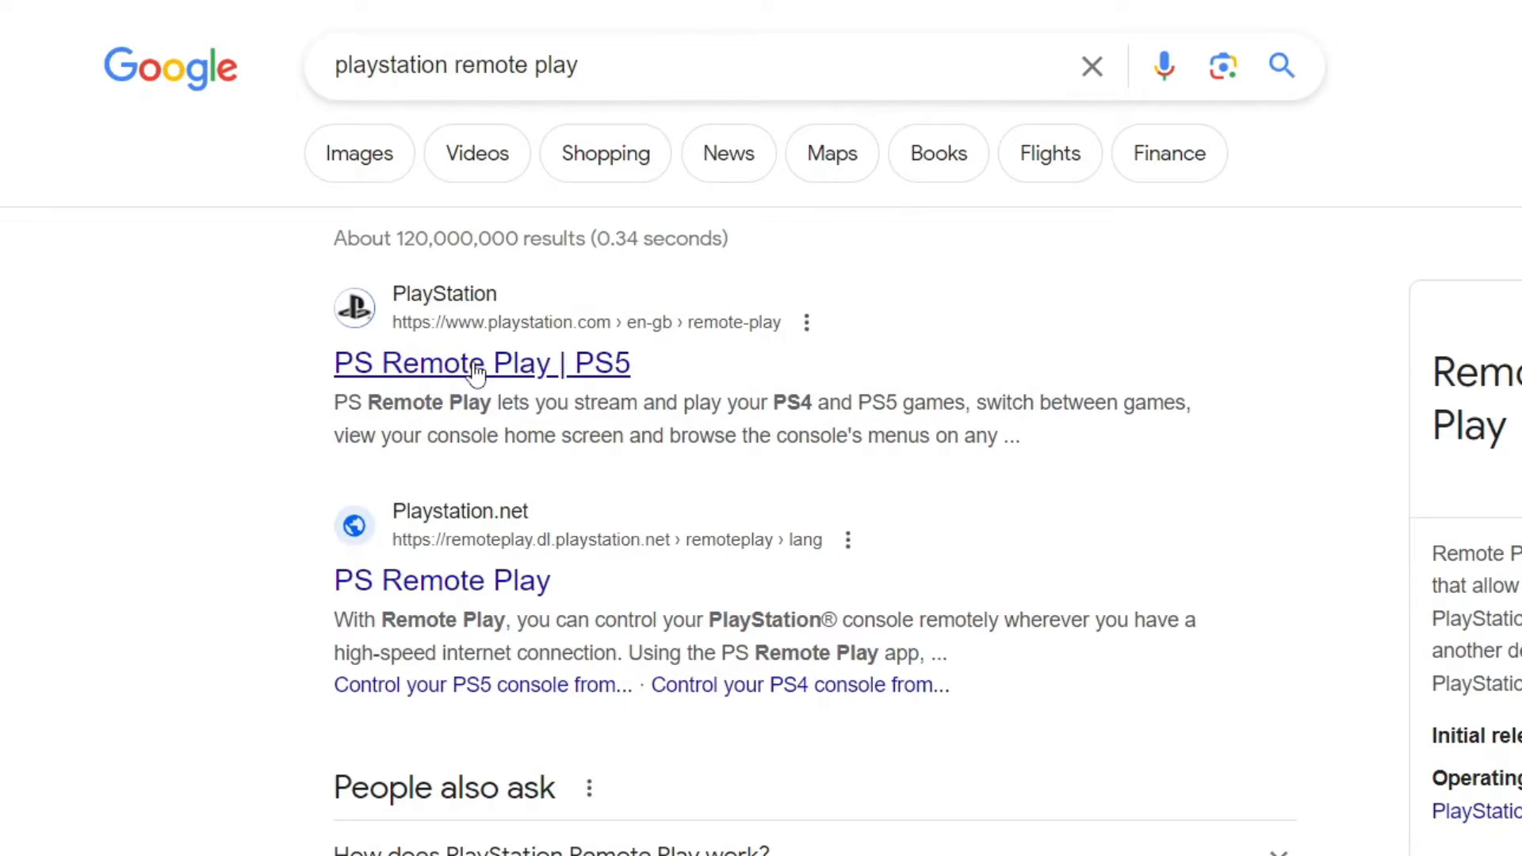
mouse_move(543, 384)
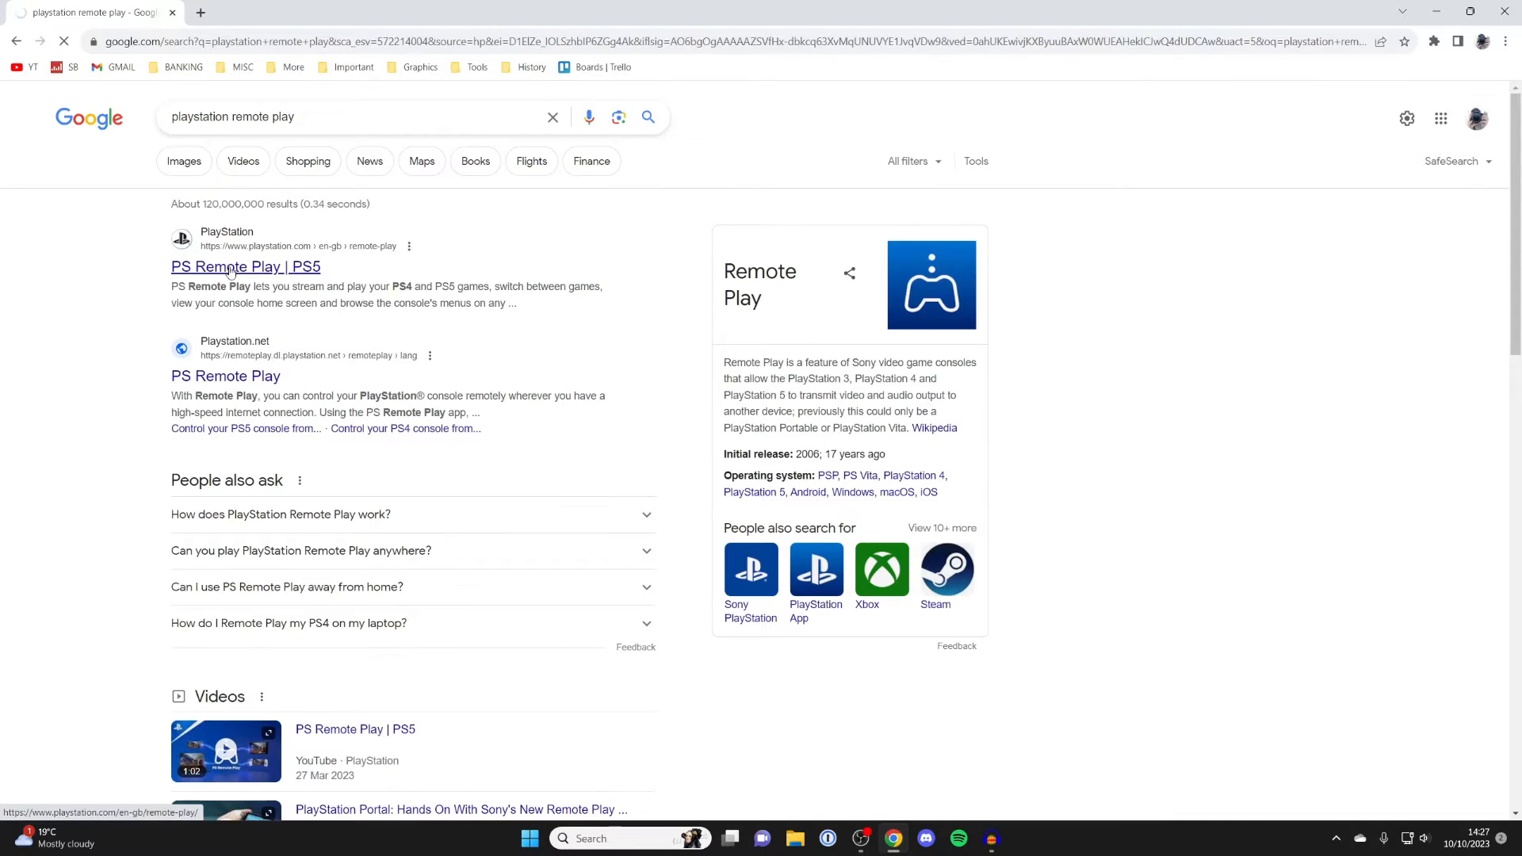
- Open the official PS Remote Play page and scroll to the per-device download cards
left_click(246, 267)
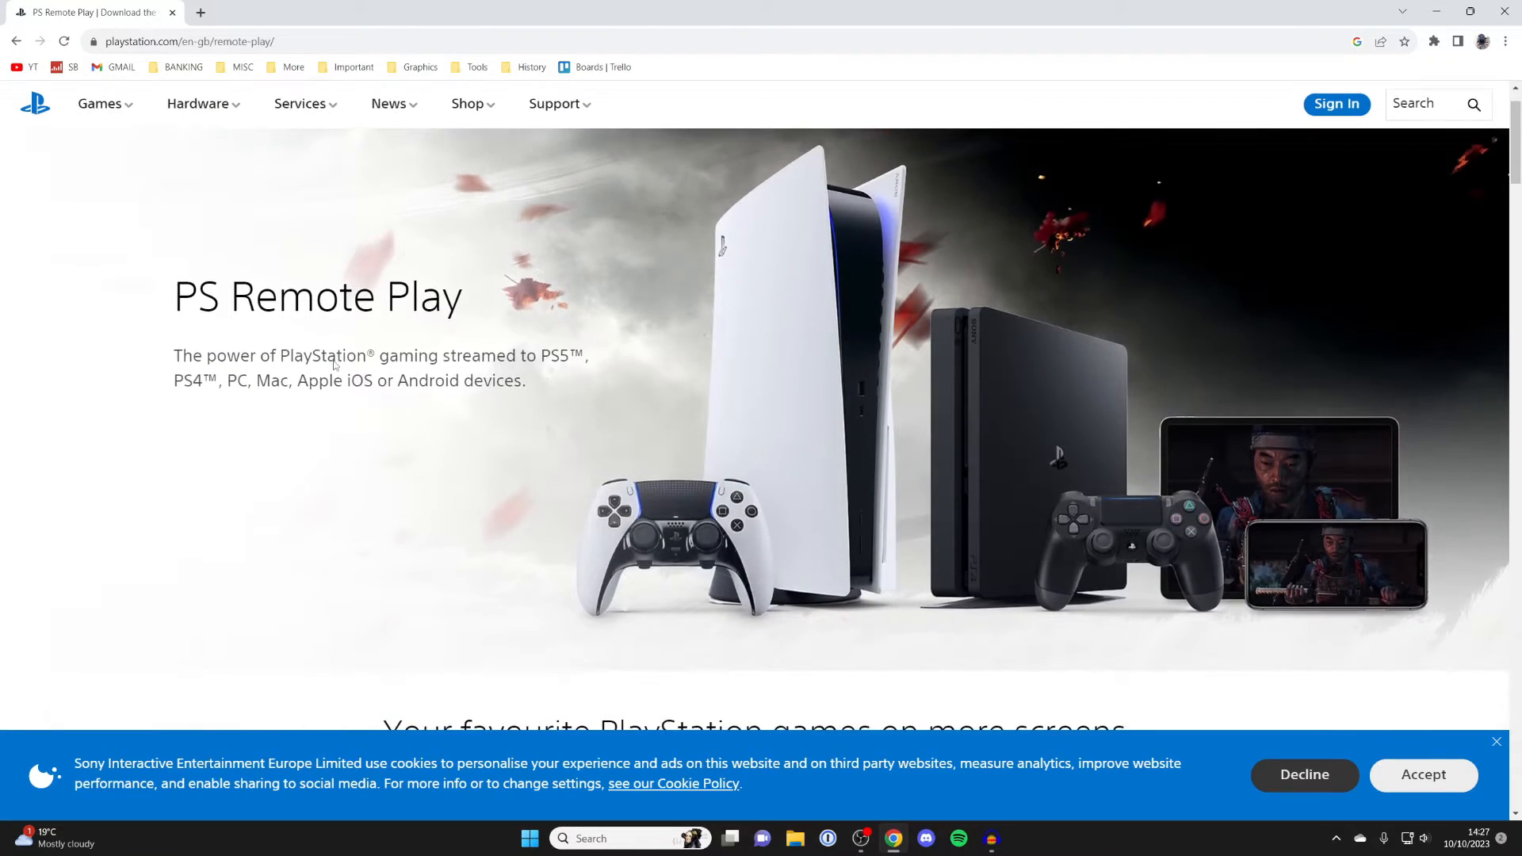
scroll("down", 3)
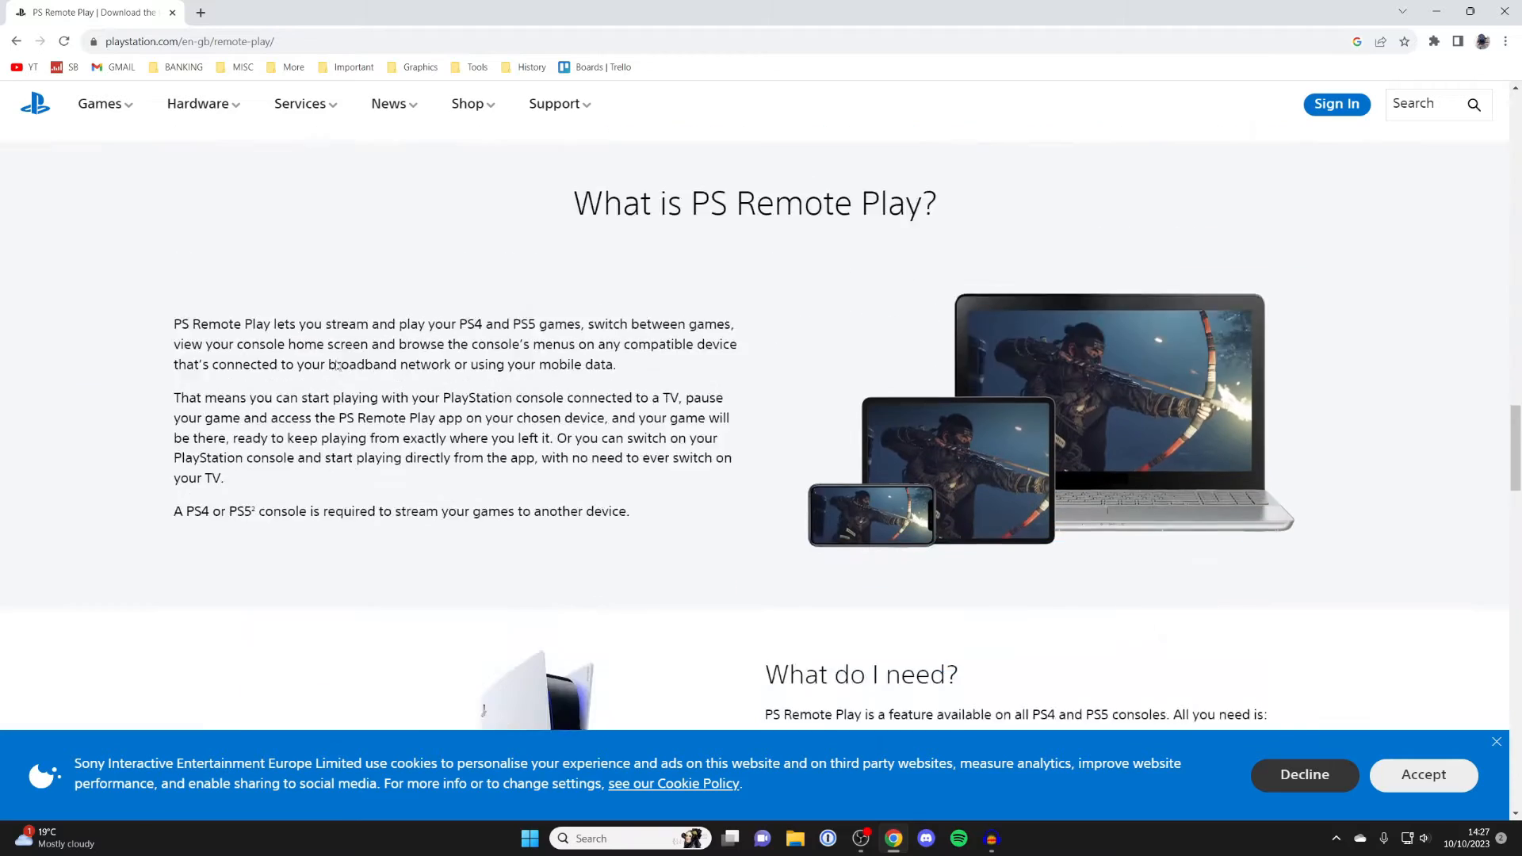
scroll("down", 3)
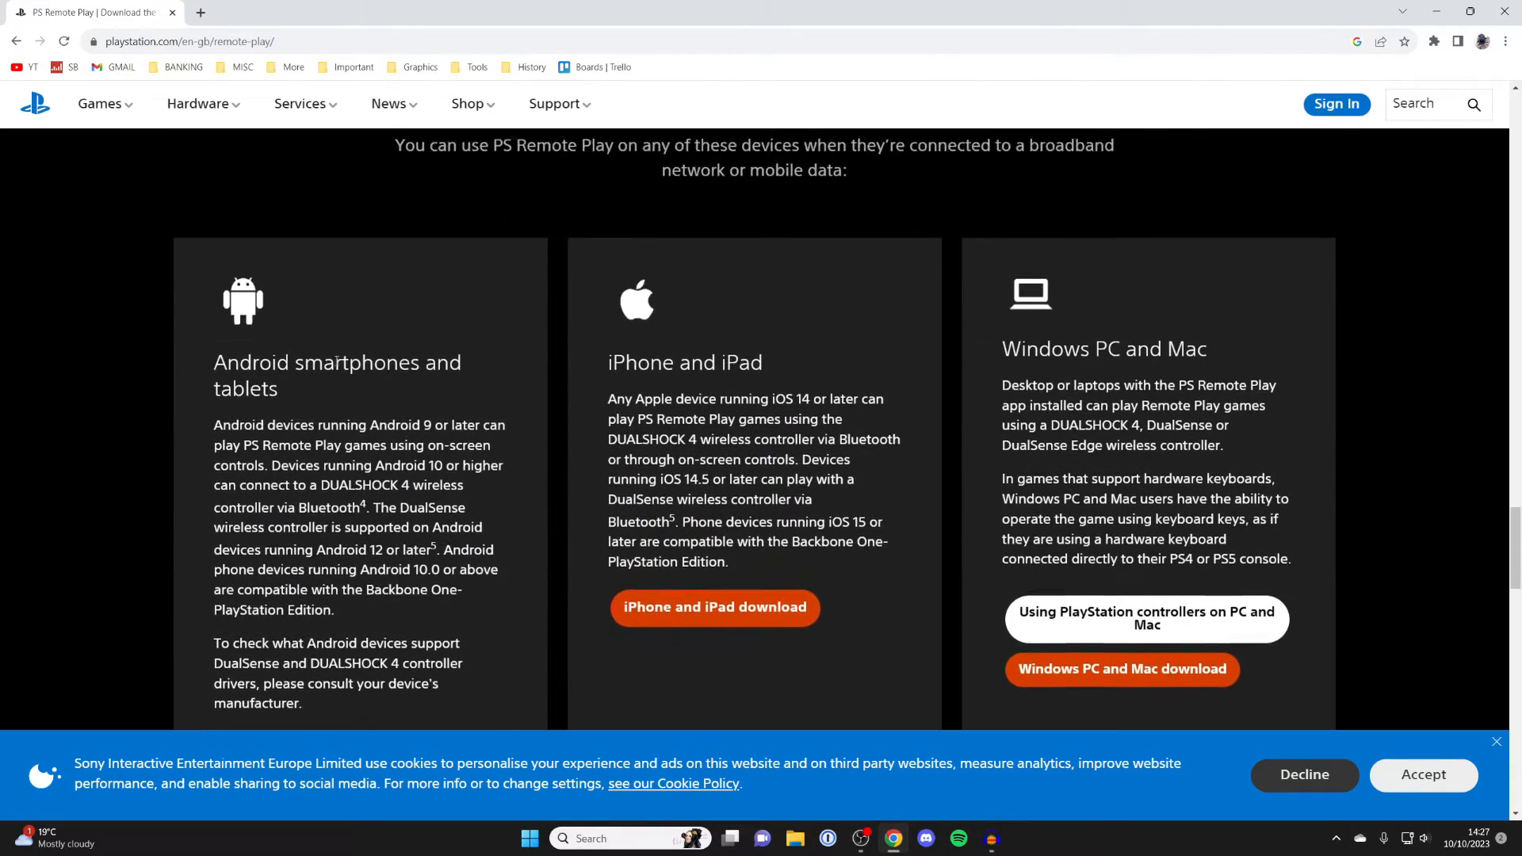
scroll("down", 3)
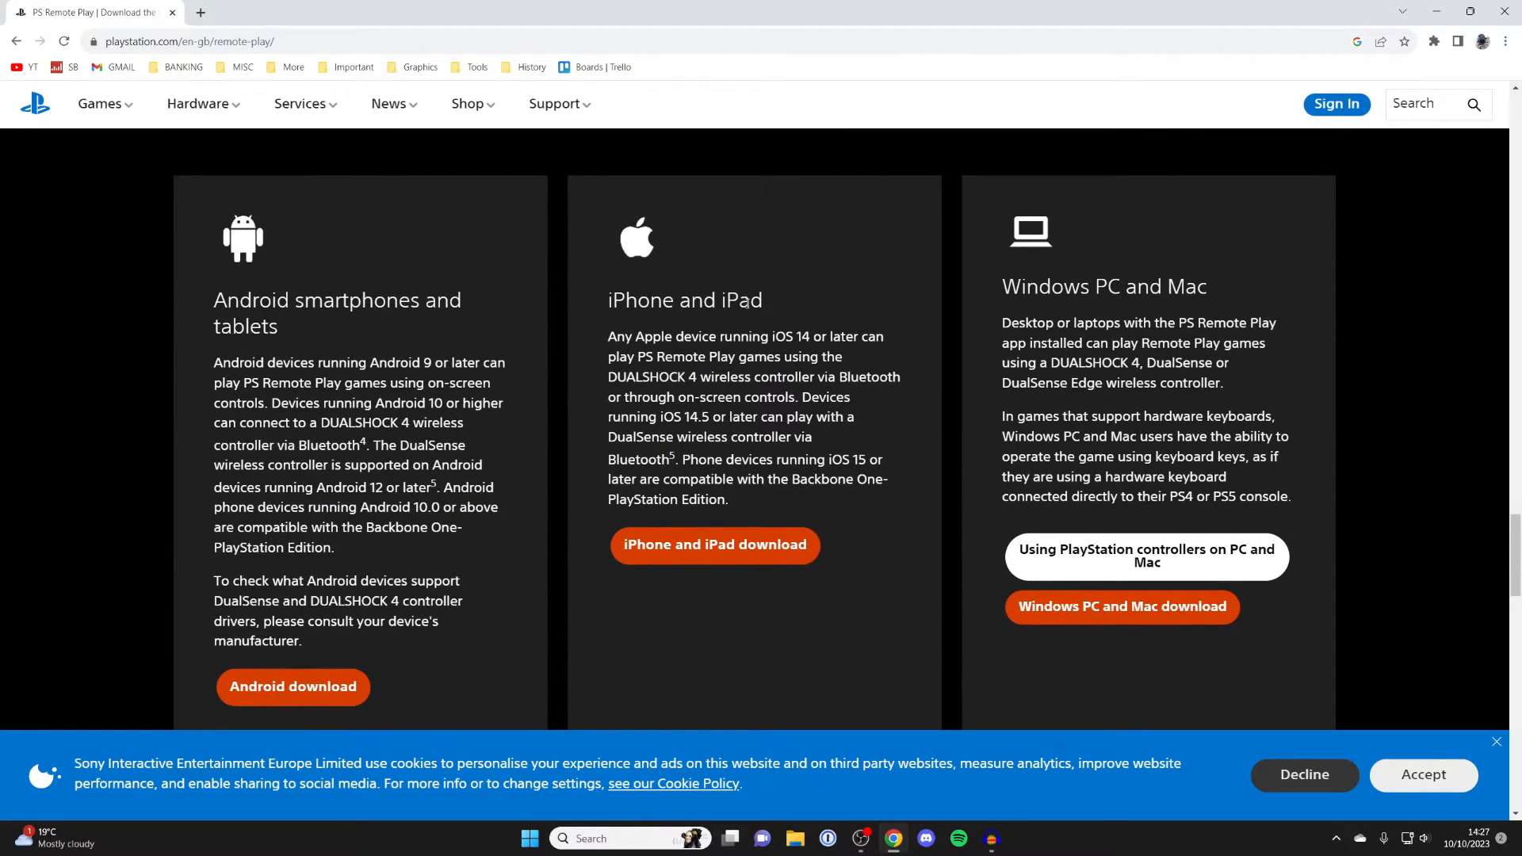
mouse_move(1155, 566)
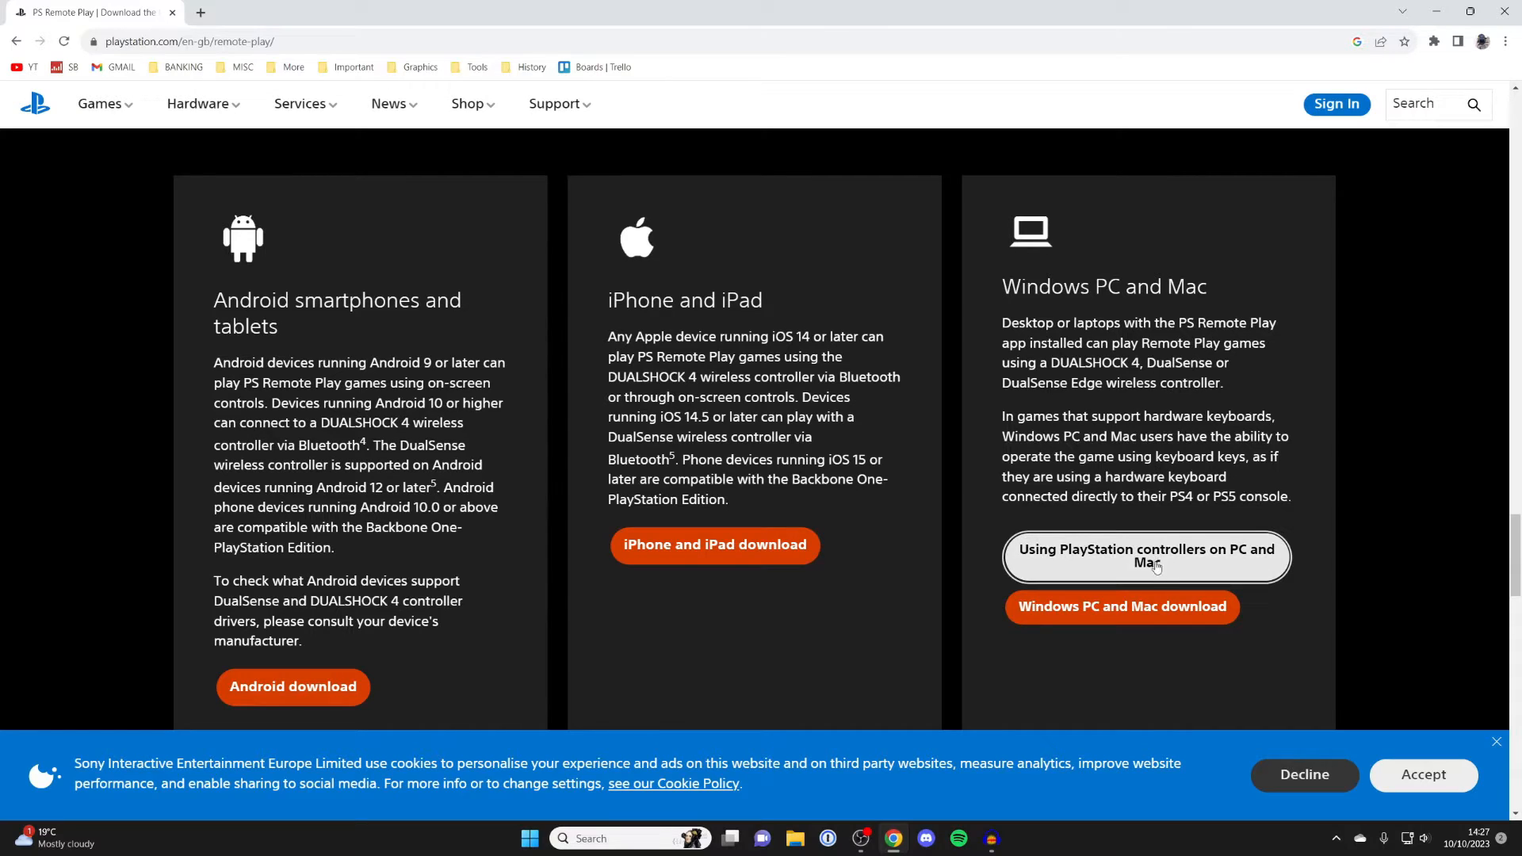
mouse_move(1122, 607)
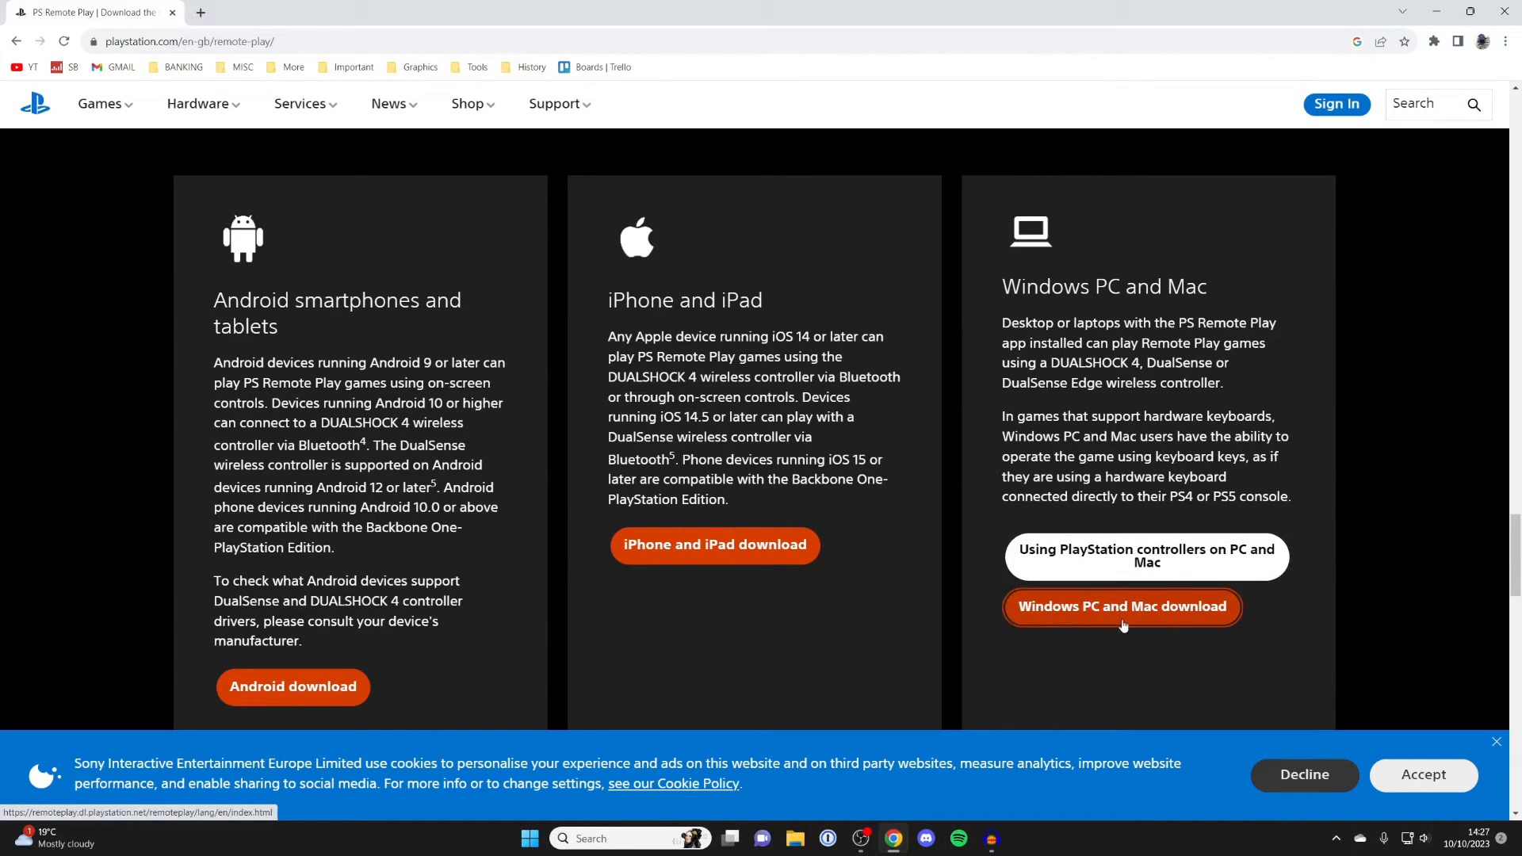
- Choose the Windows PC version, accept the license agreement and privacy policy, and download the installer
left_click(1121, 605)
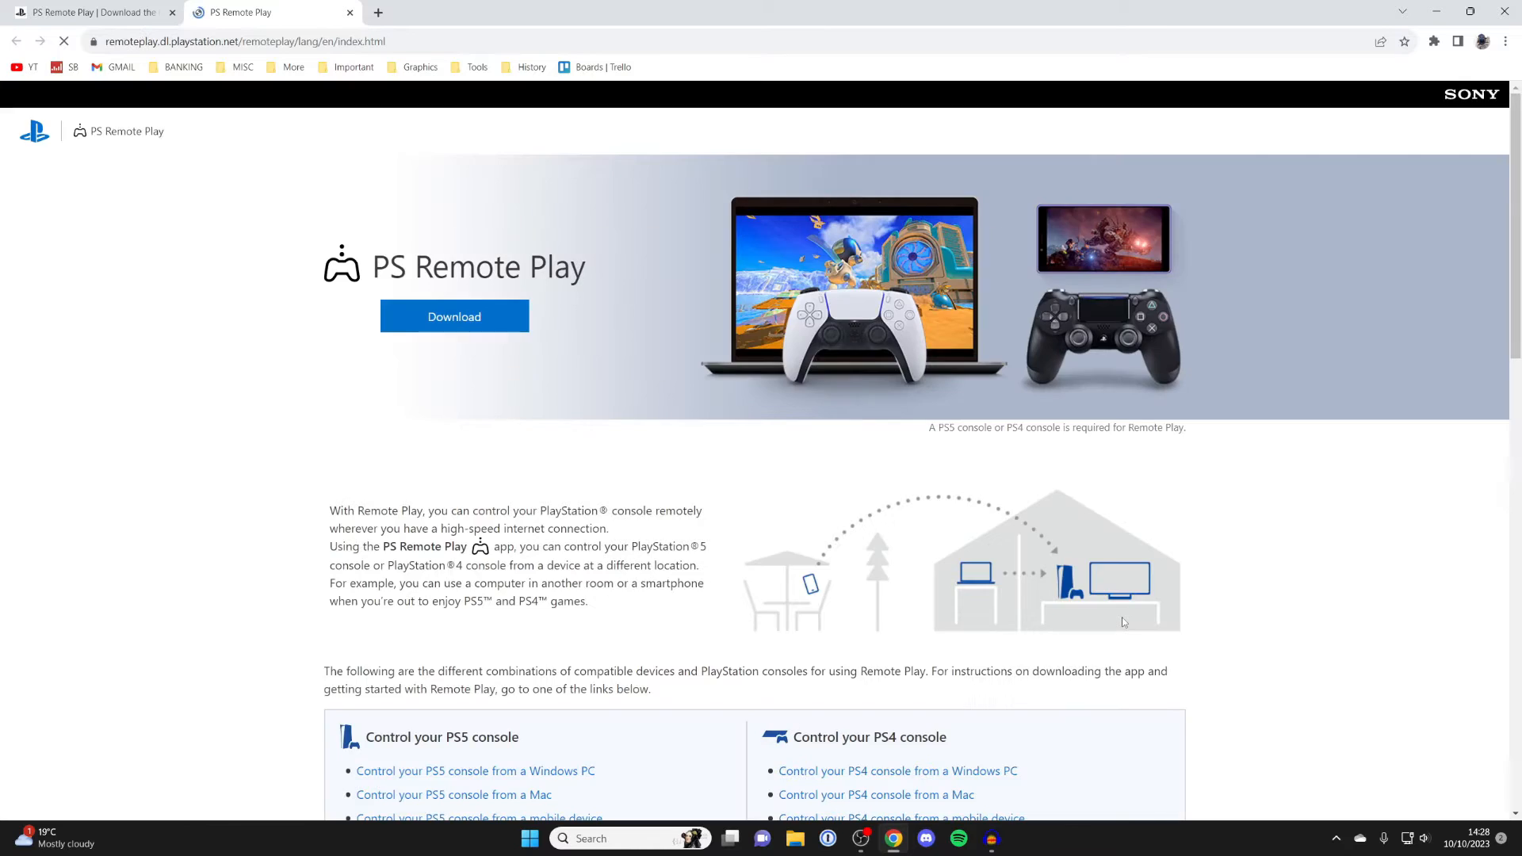
left_click(453, 316)
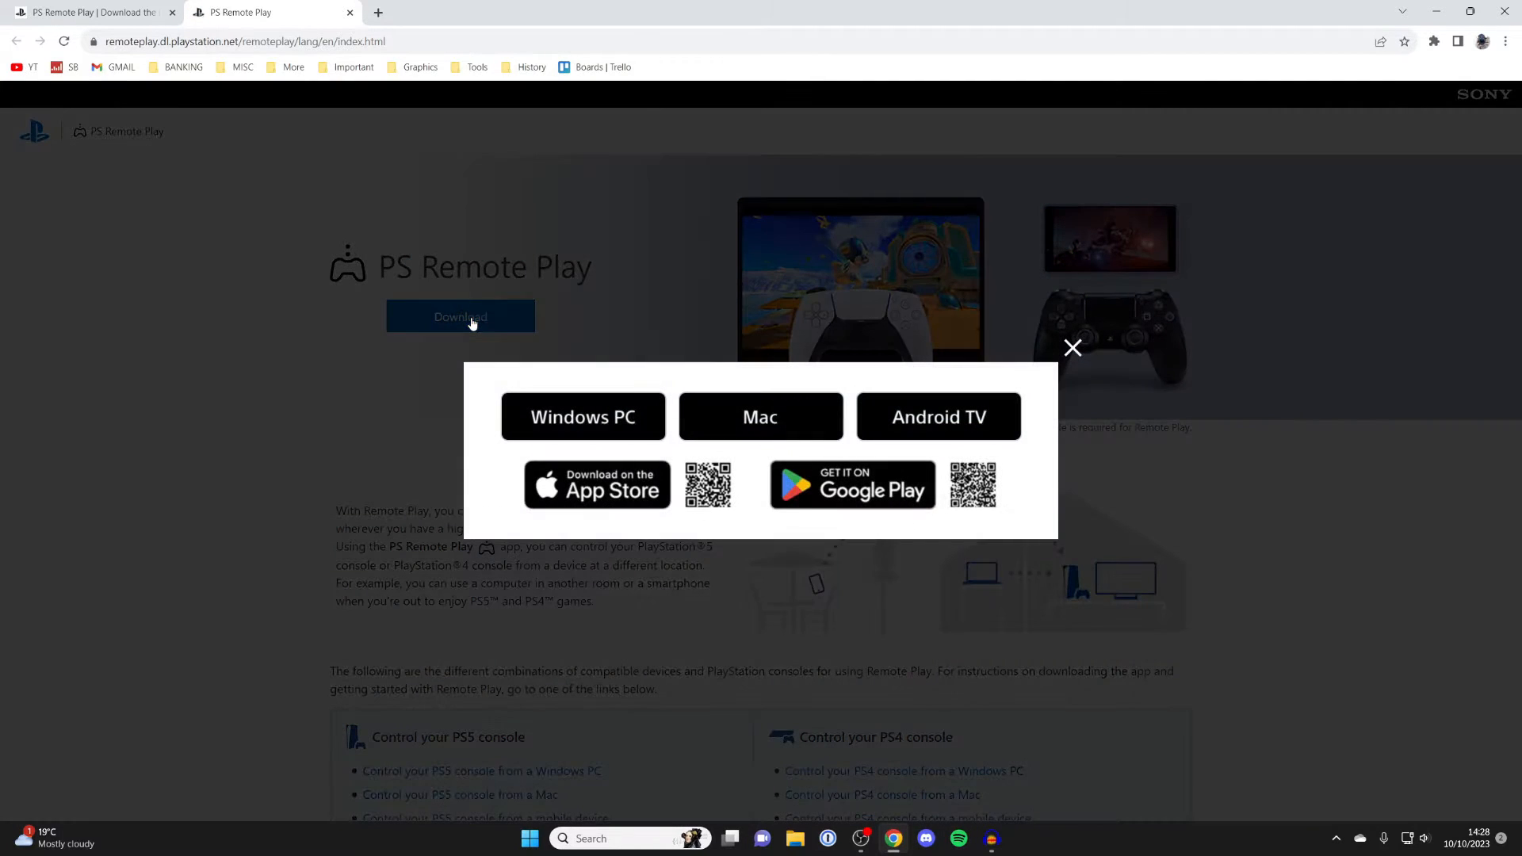
left_click(584, 416)
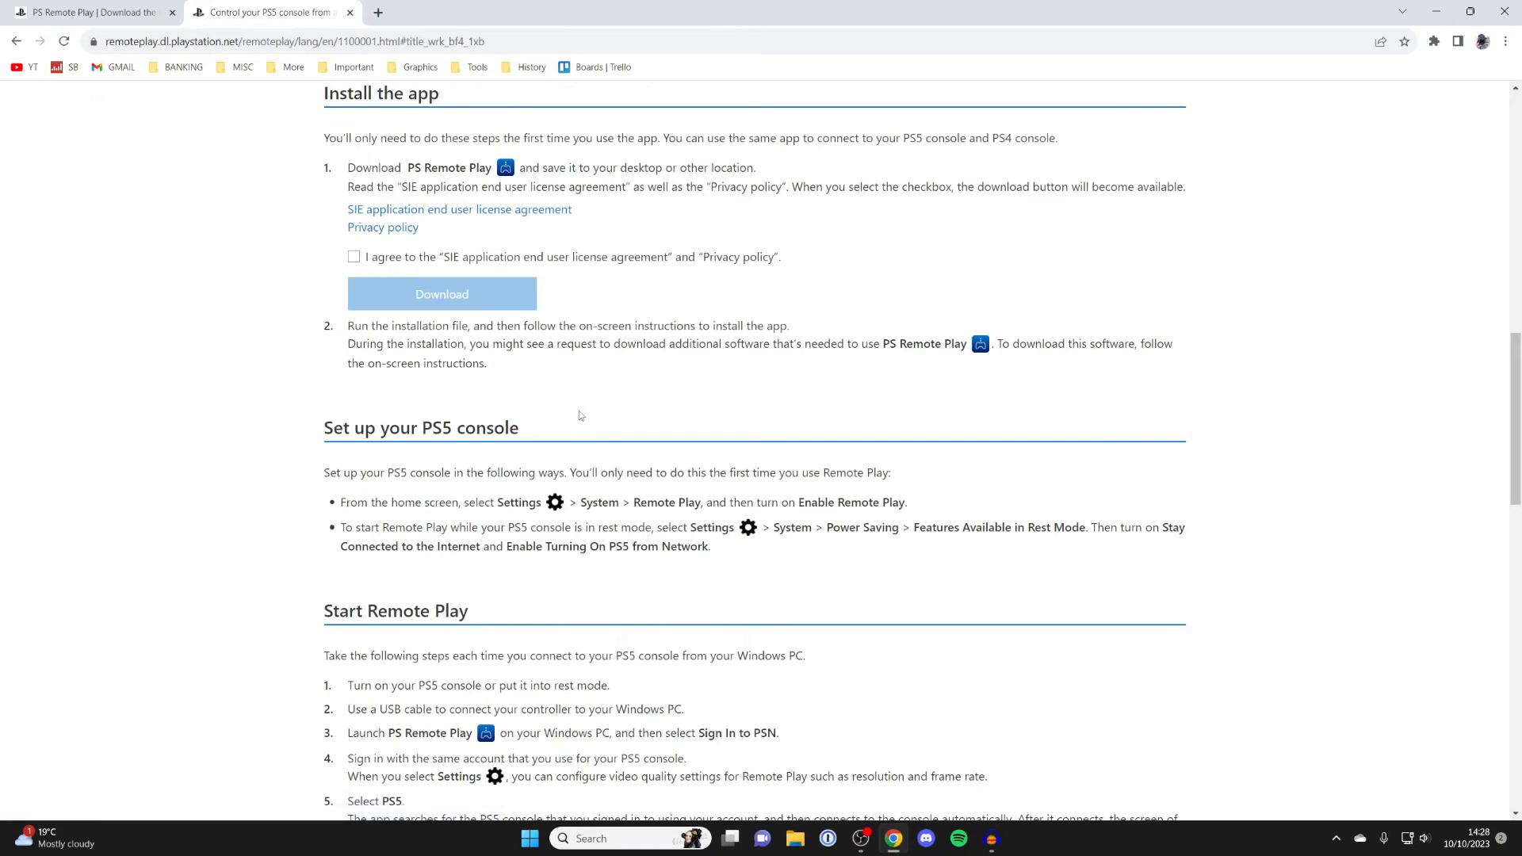
left_click(353, 256)
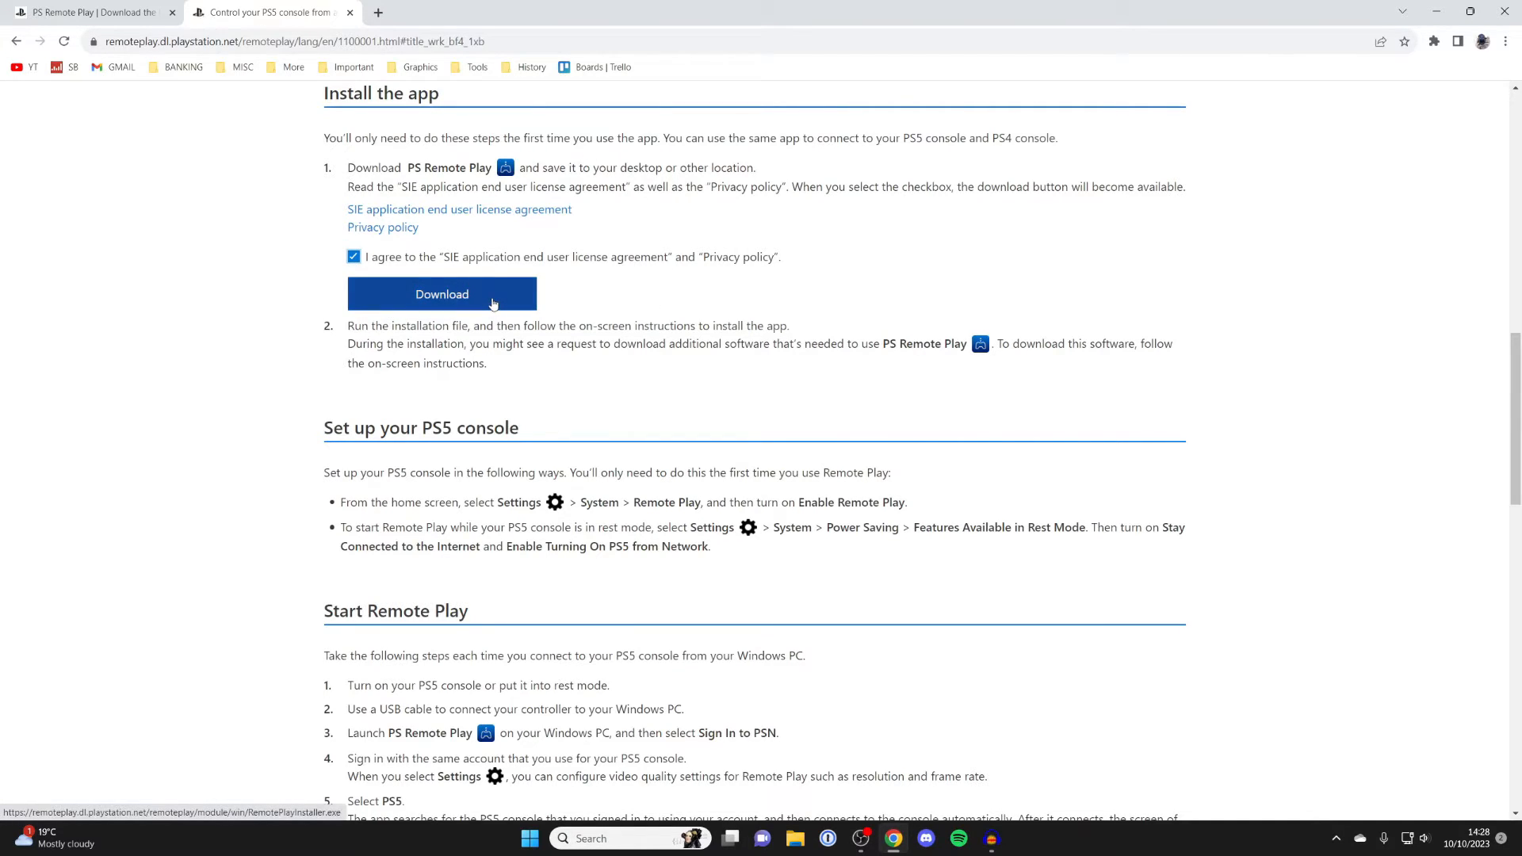
left_click(441, 294)
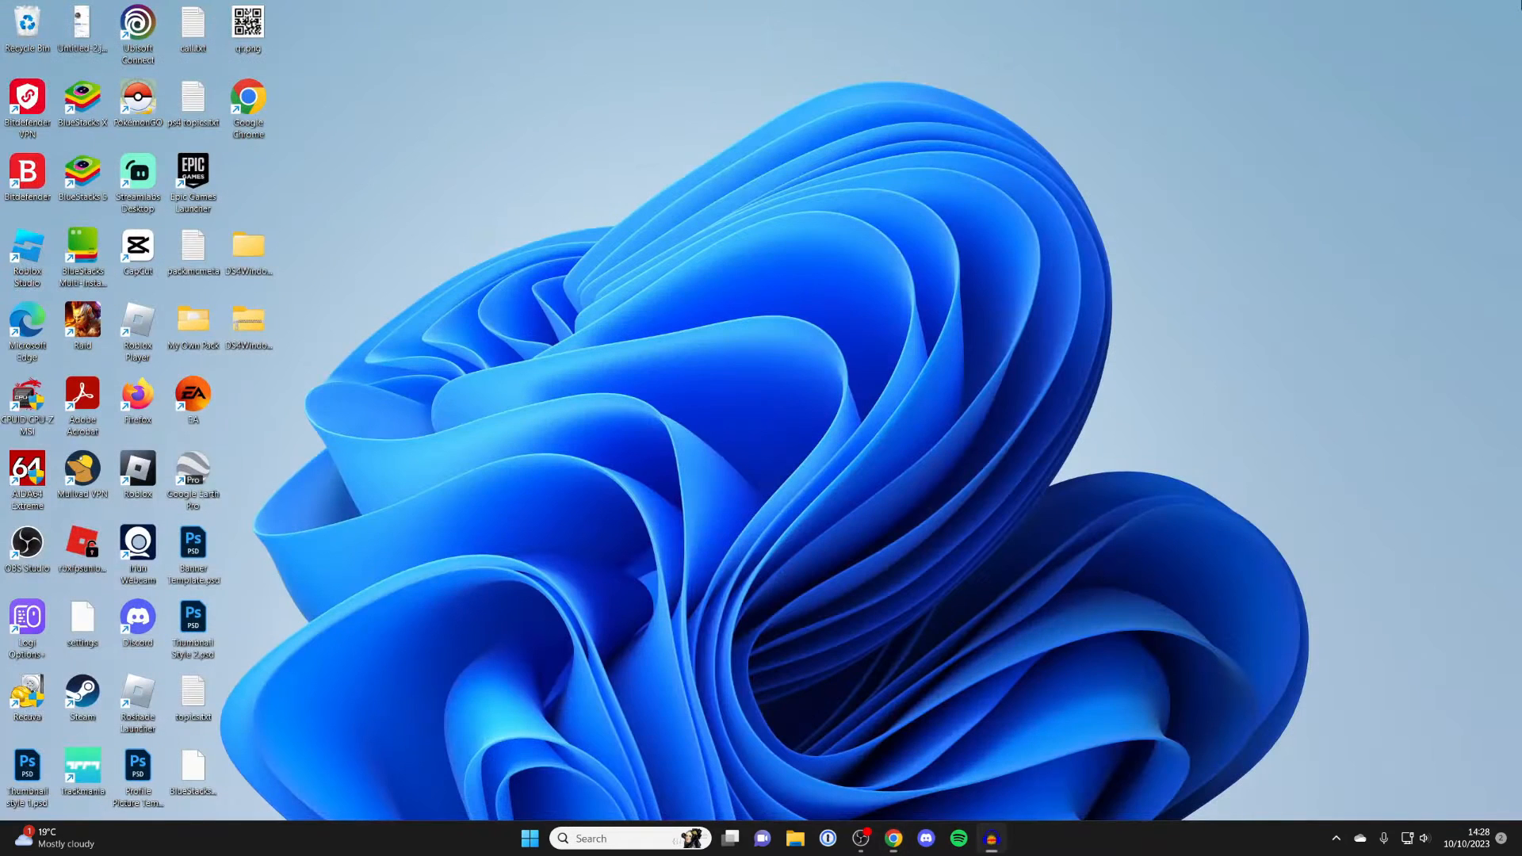
mouse_move(795, 838)
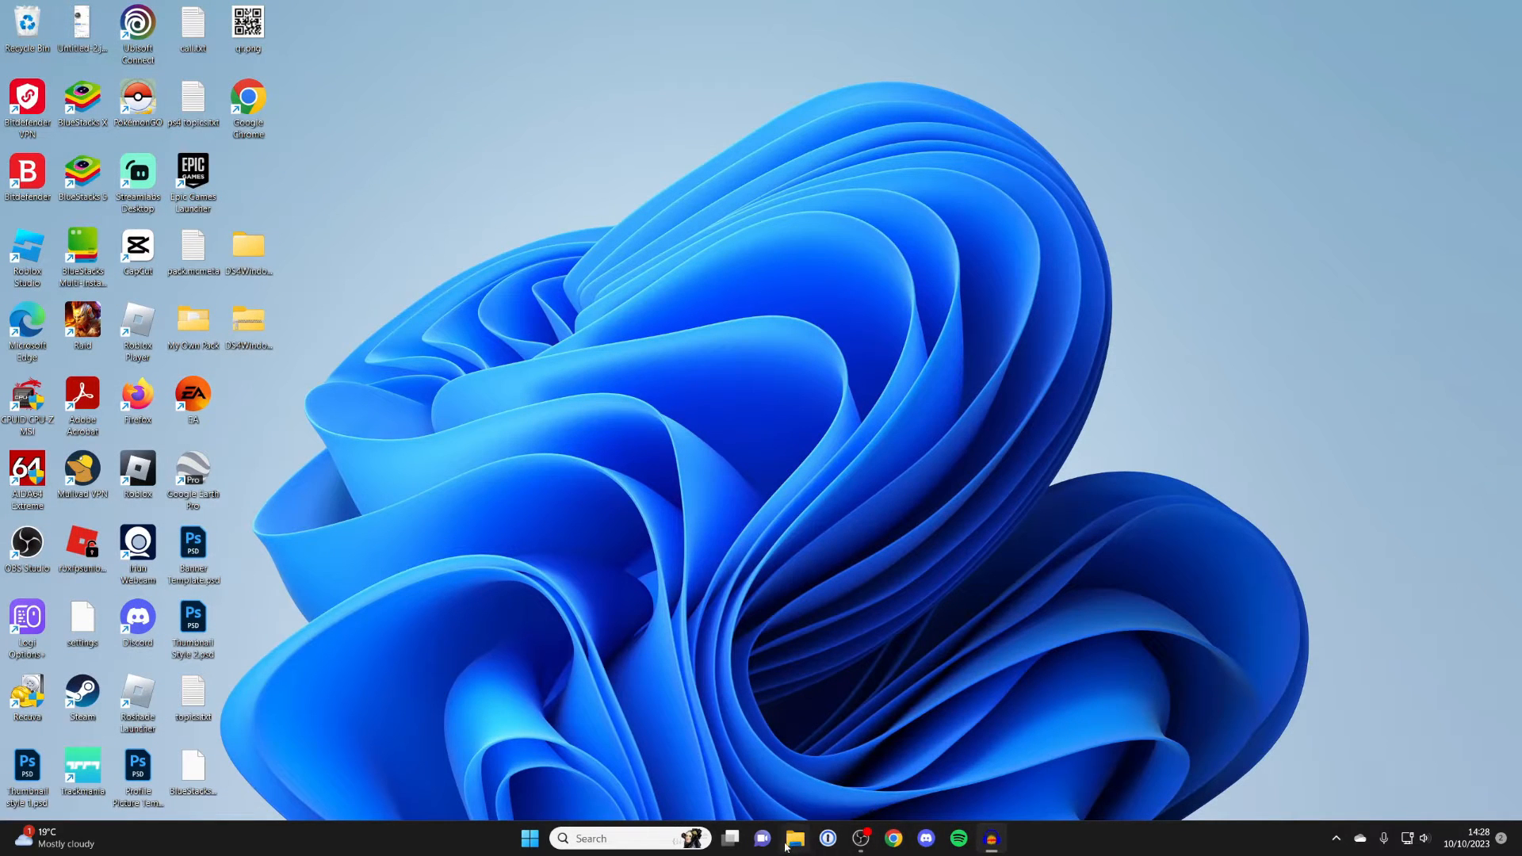
mouse_move(795, 838)
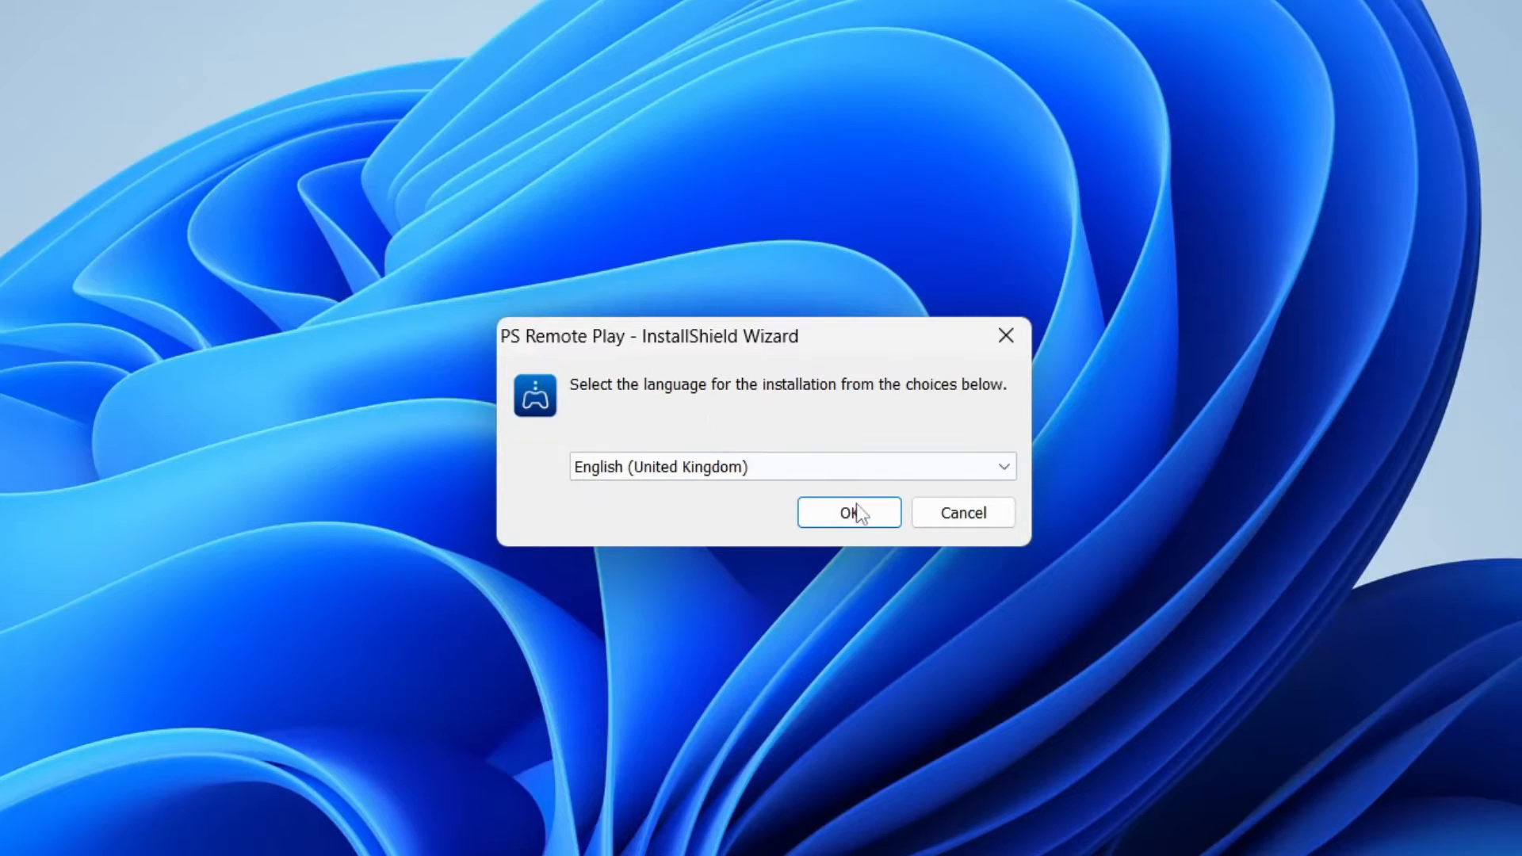
- Install PS Remote Play in English (United Kingdom) to the default folder and launch it
left_click(847, 512)
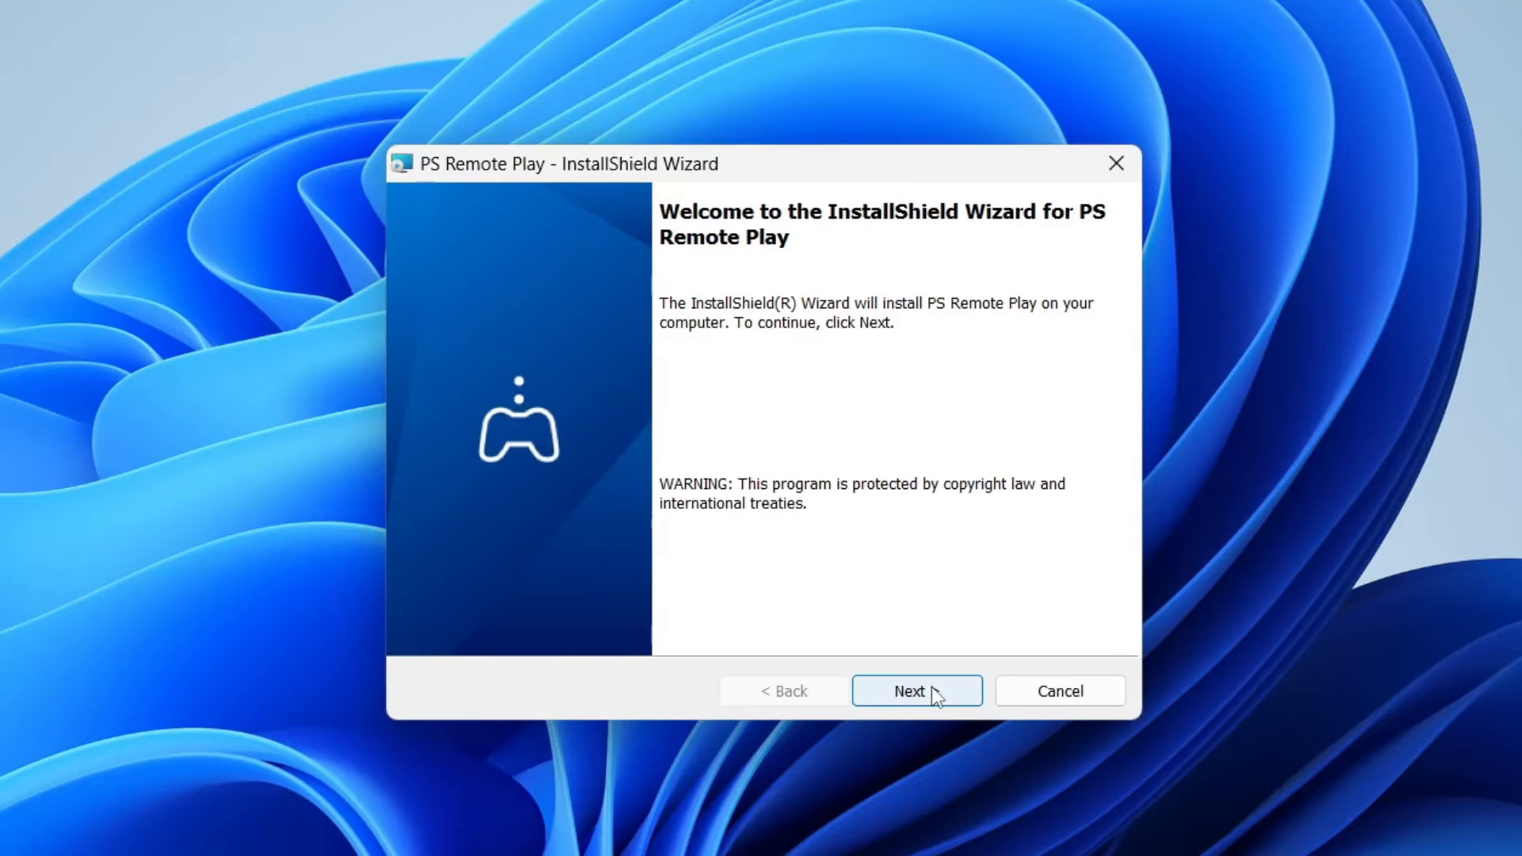
left_click(915, 690)
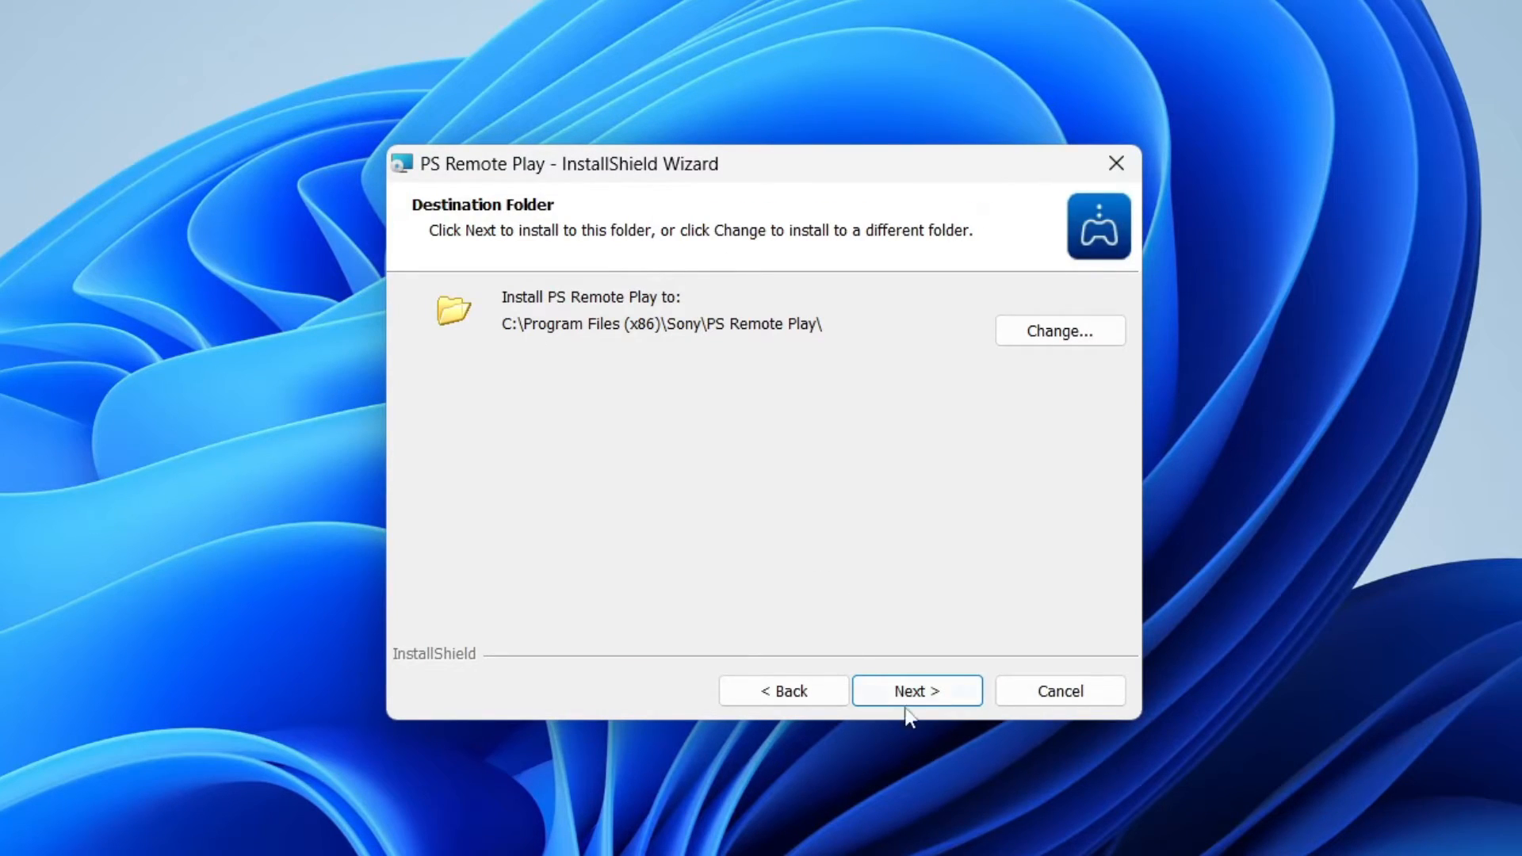
left_click(915, 690)
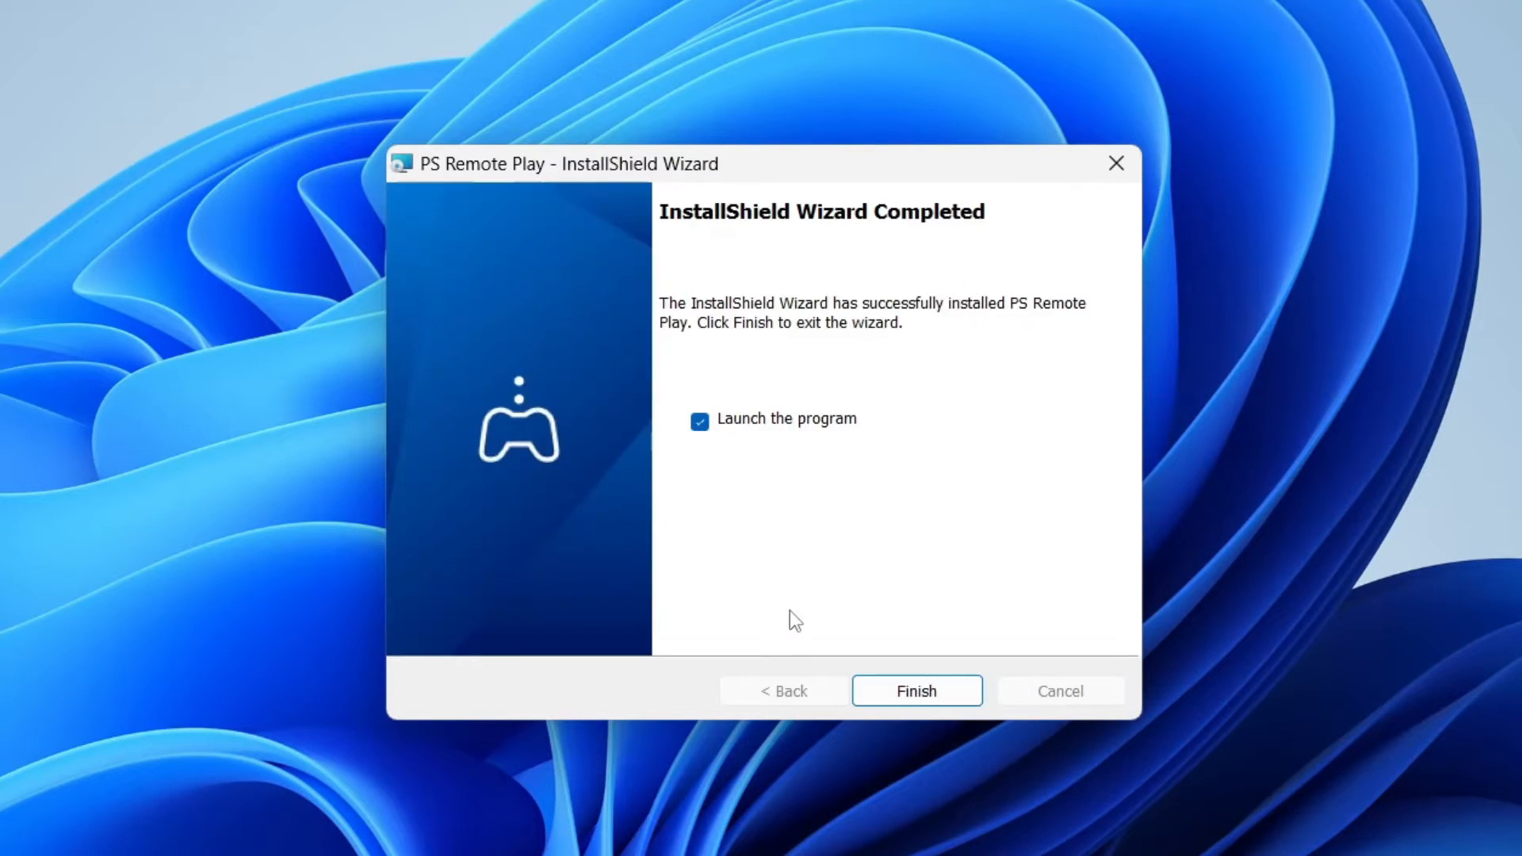
mouse_move(782, 437)
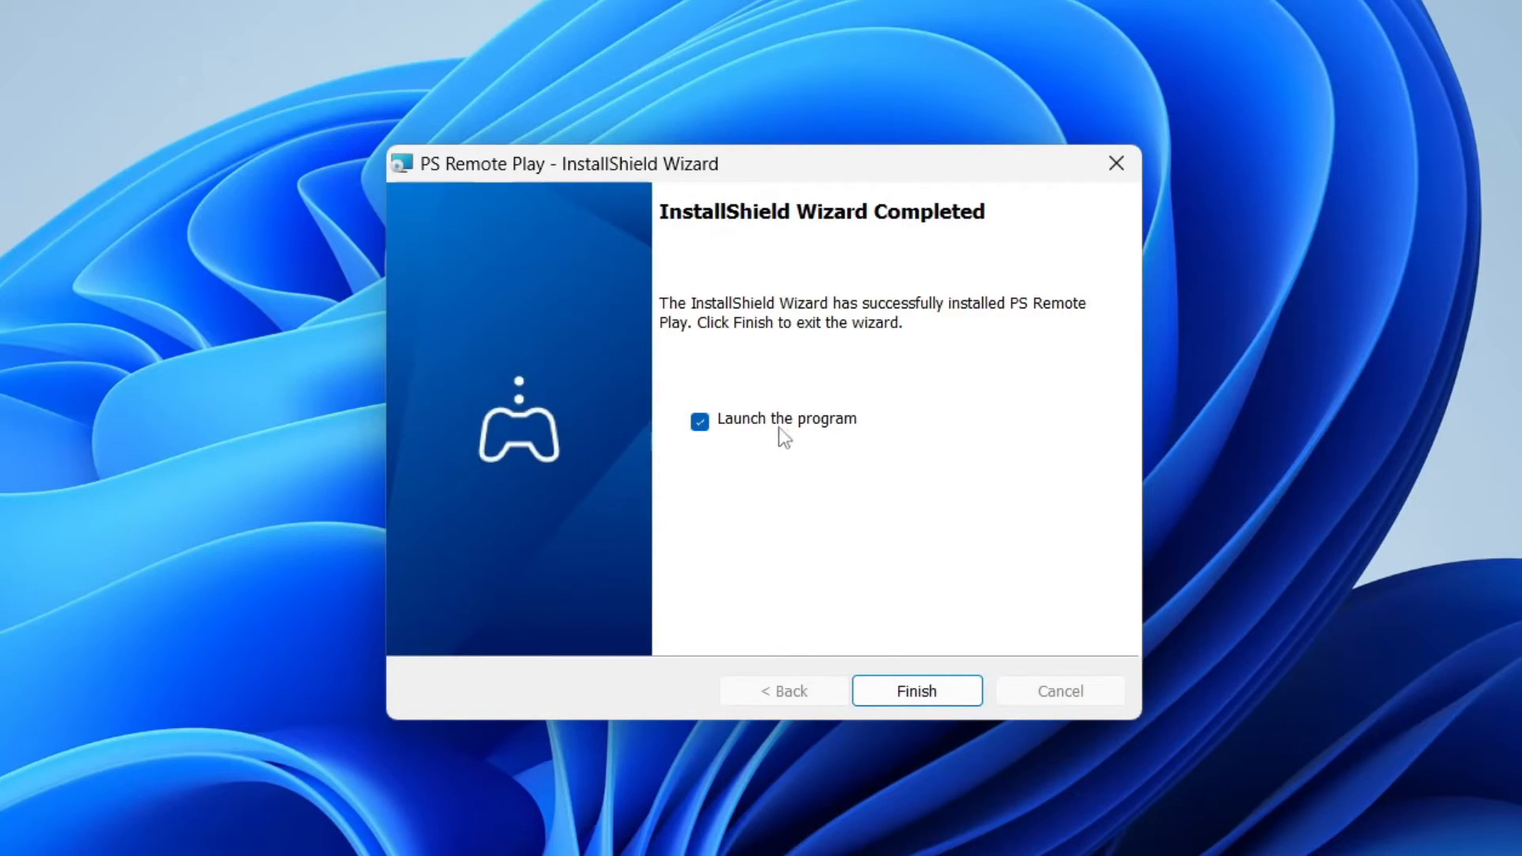
left_click(915, 690)
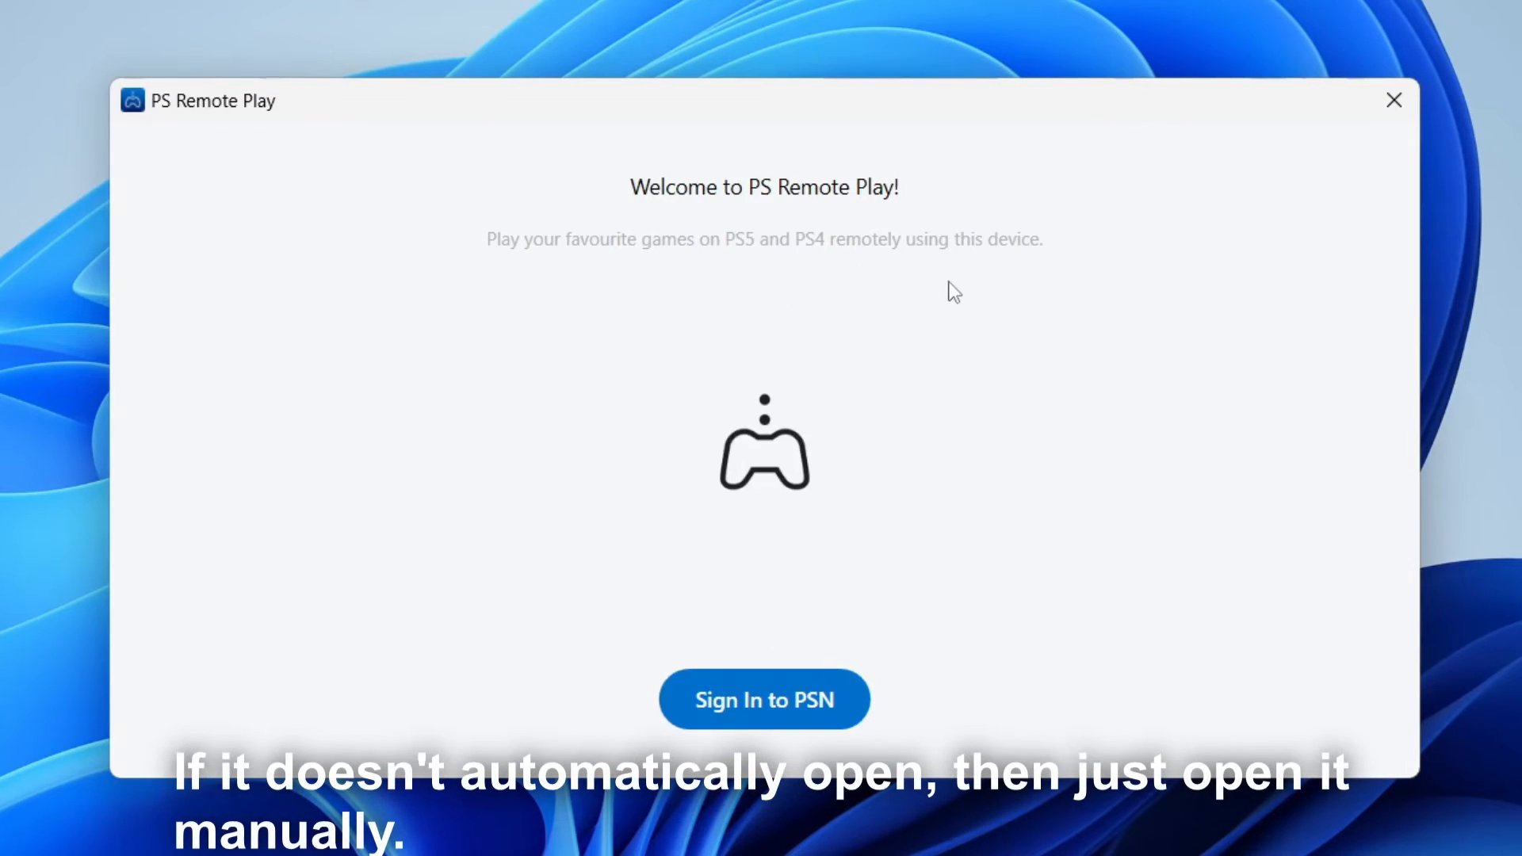
mouse_move(764, 700)
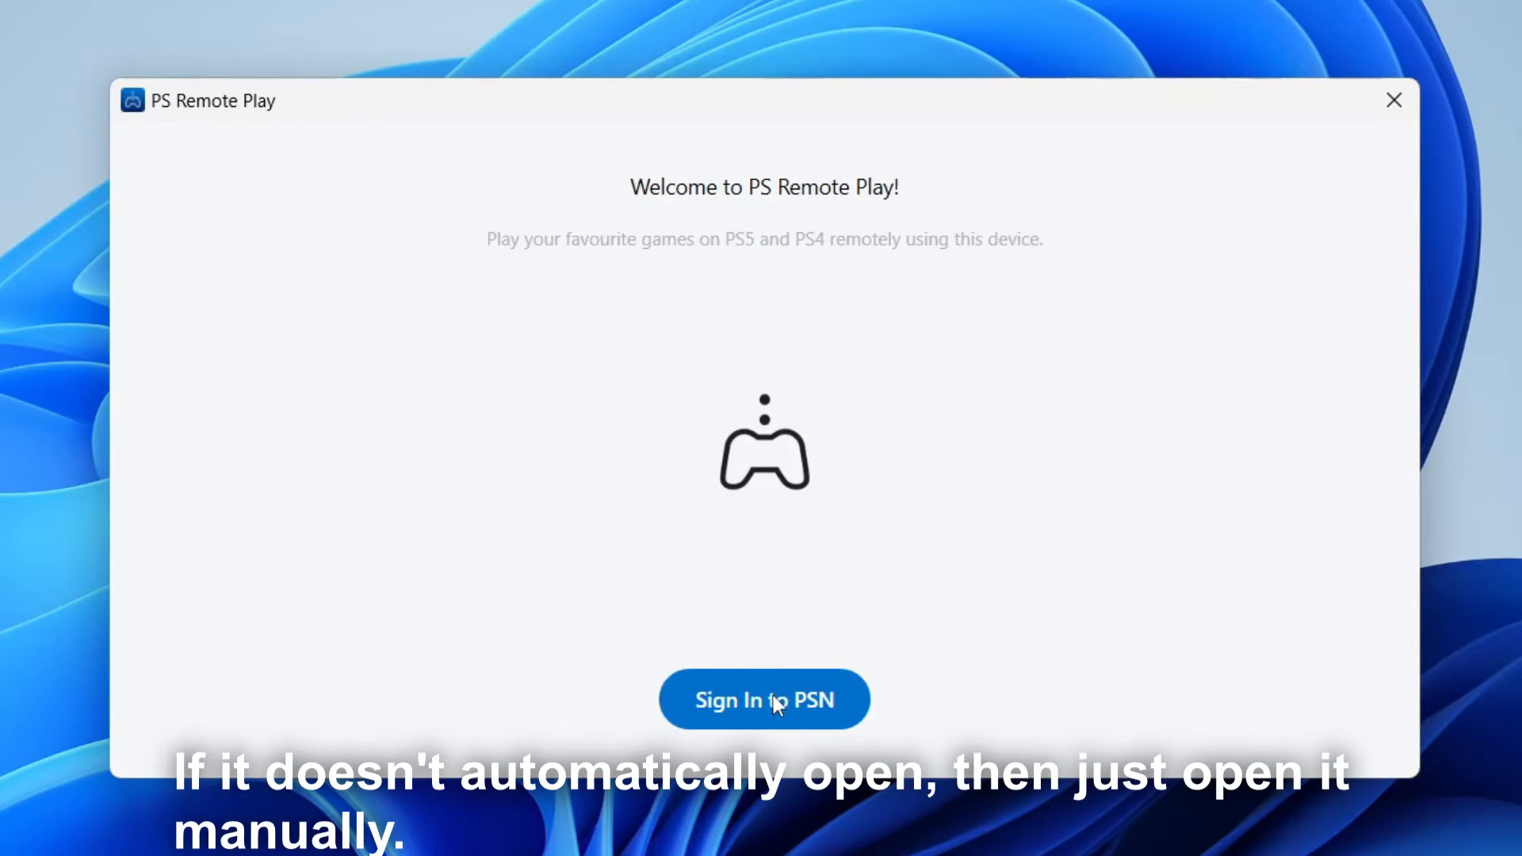
- Sign in to PSN and confirm Full data sharing in the settings prompt
left_click(764, 699)
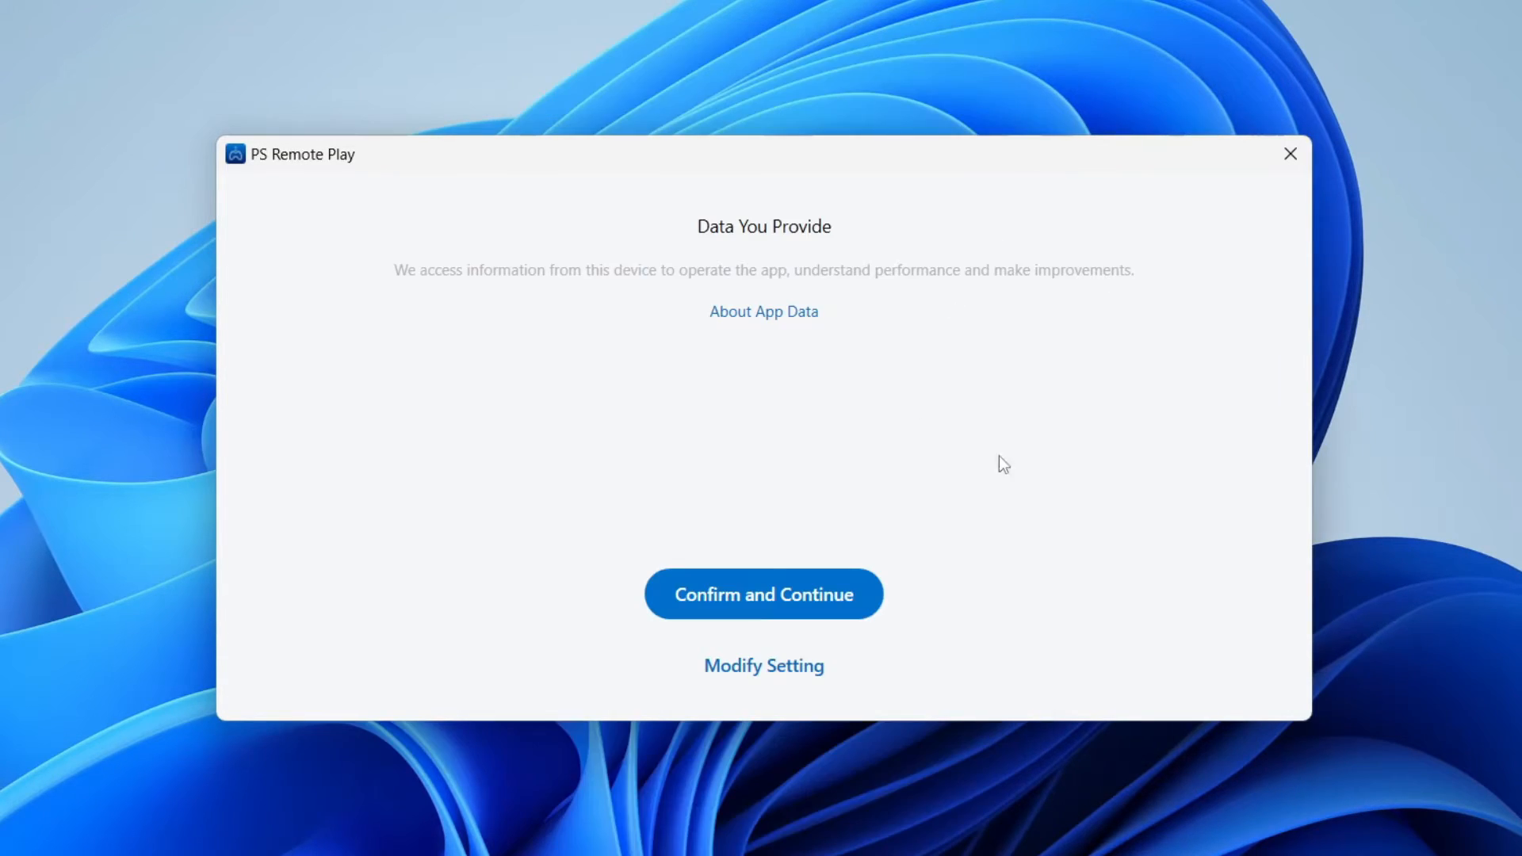
left_click(763, 665)
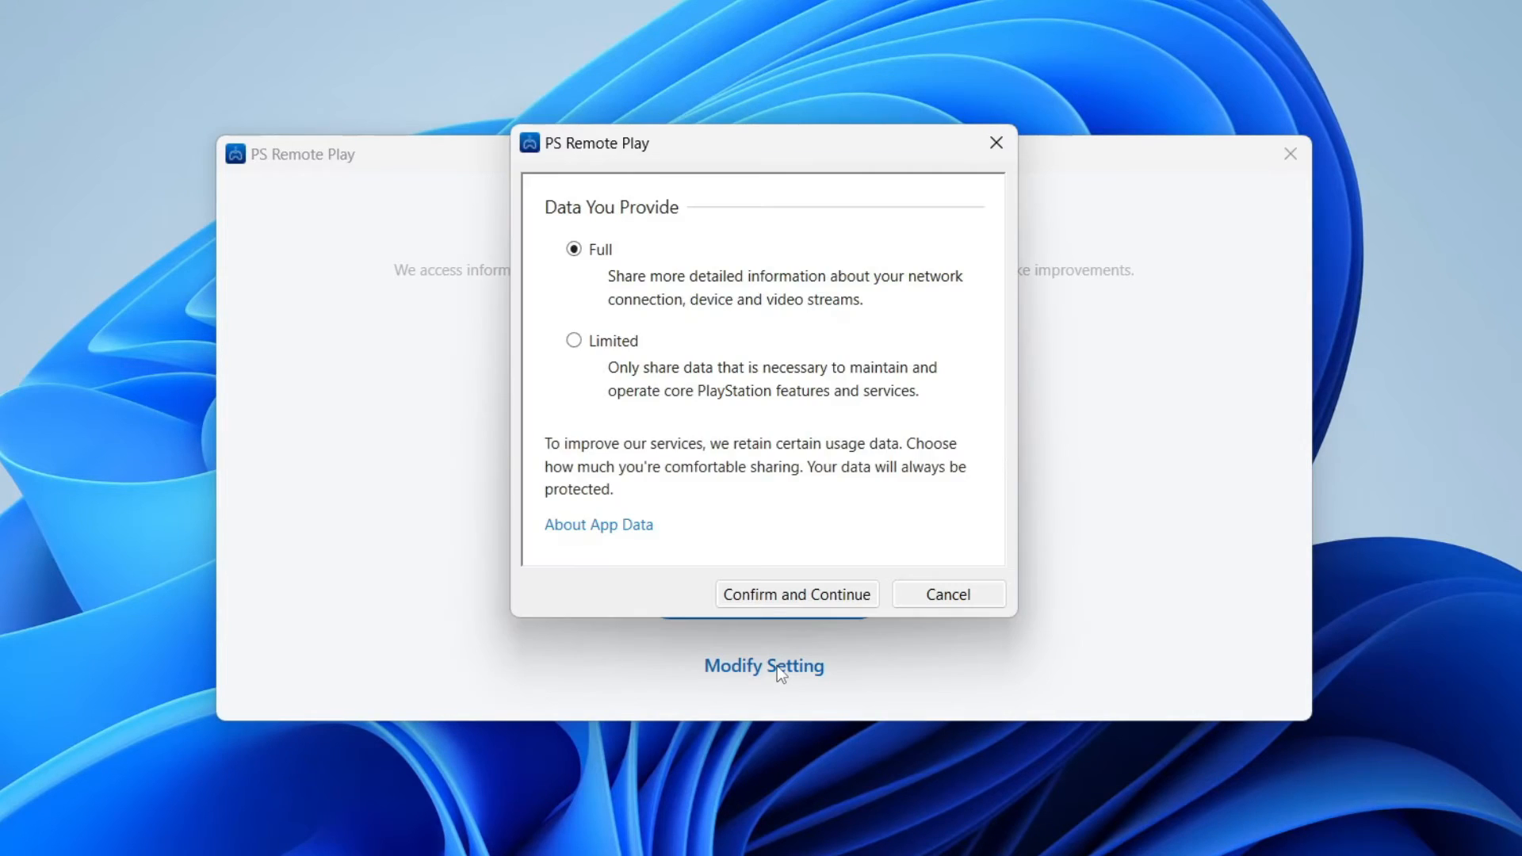
left_click(795, 593)
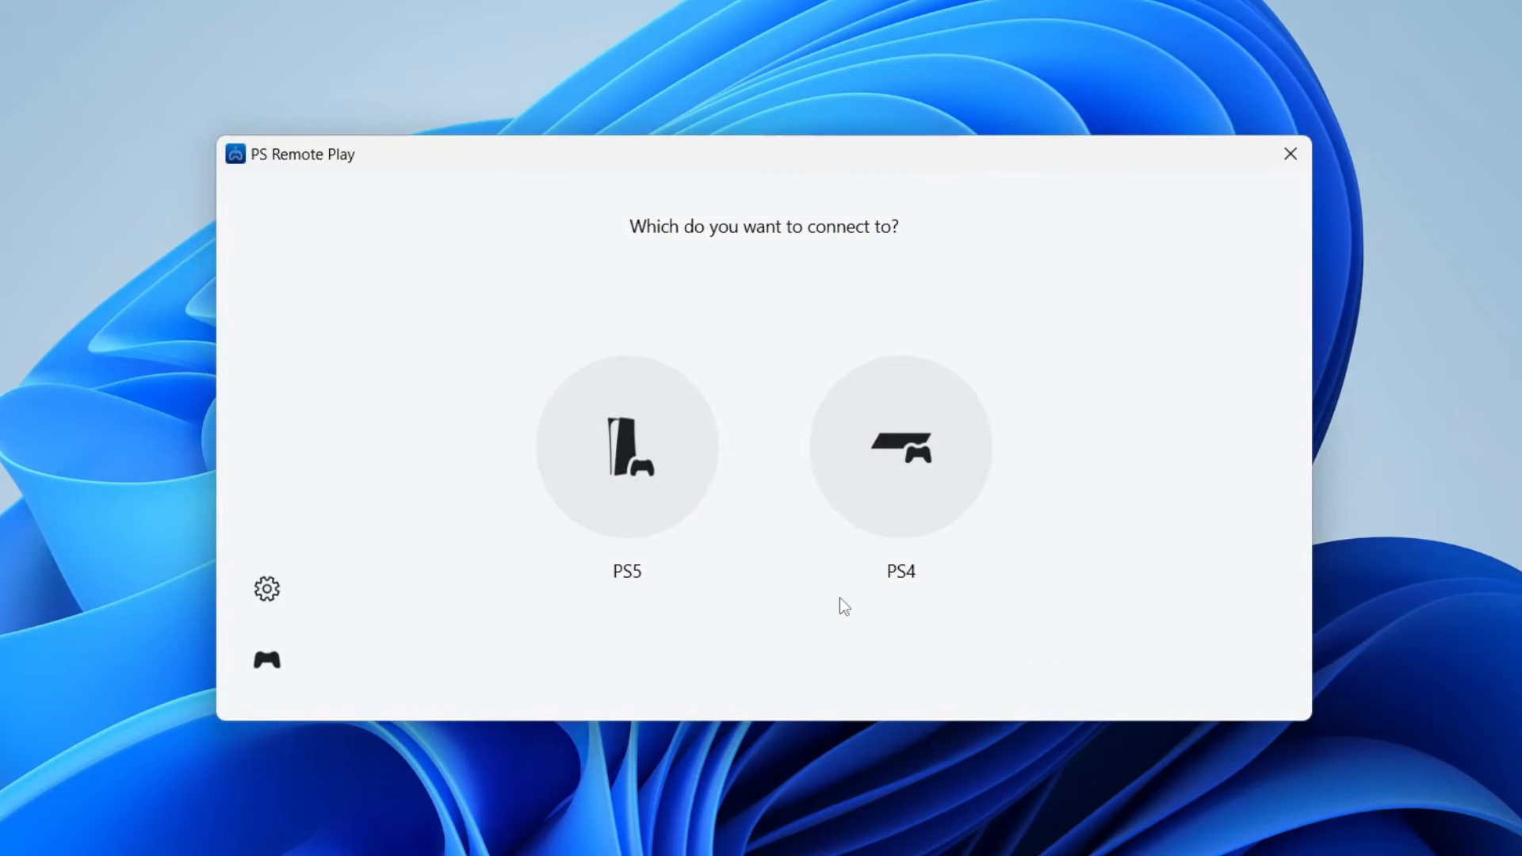
mouse_move(758, 567)
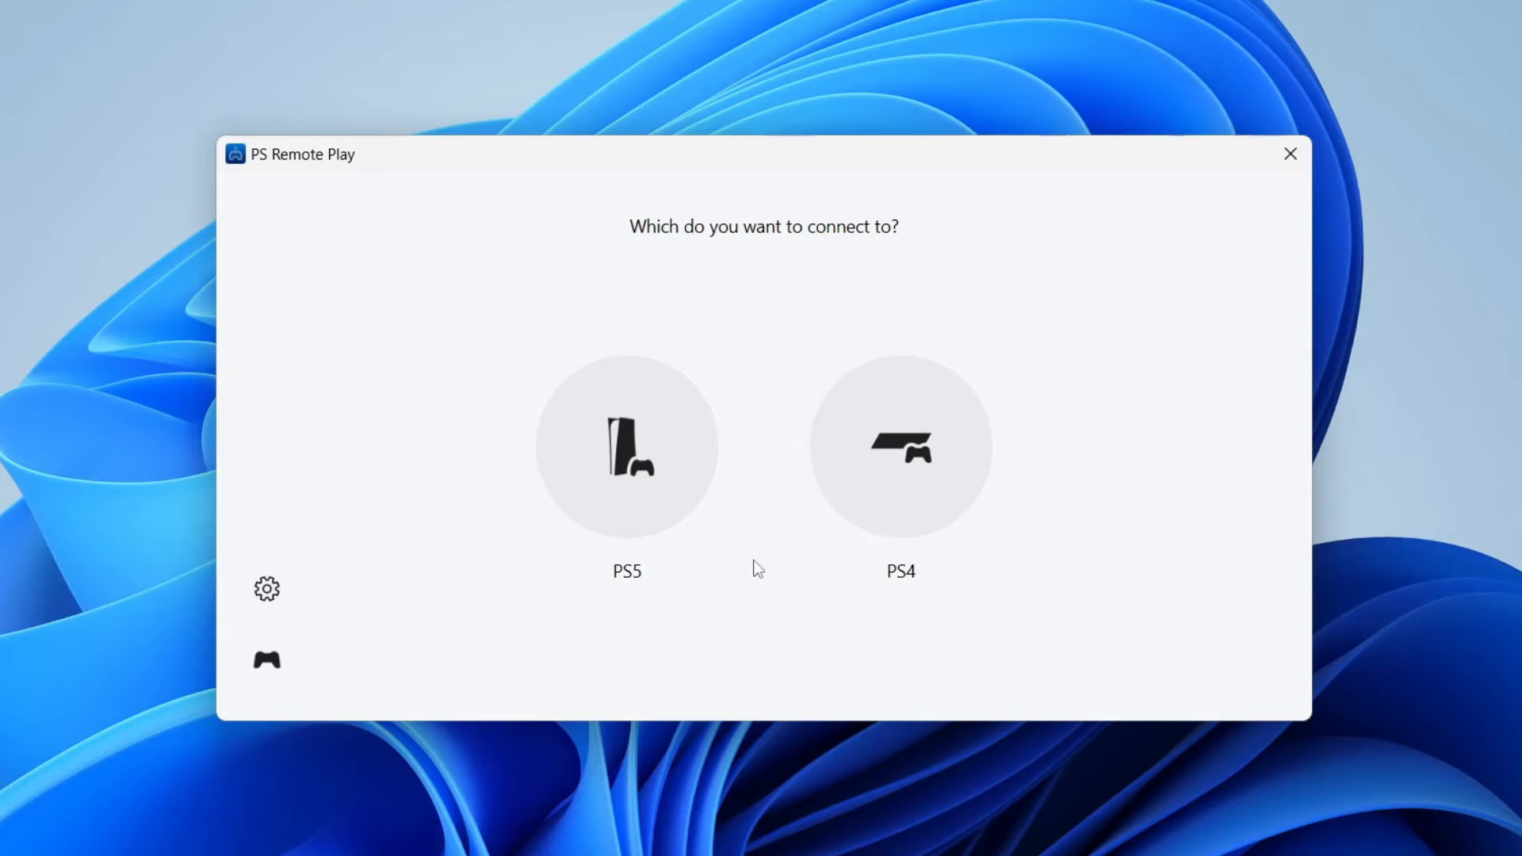
mouse_move(667, 431)
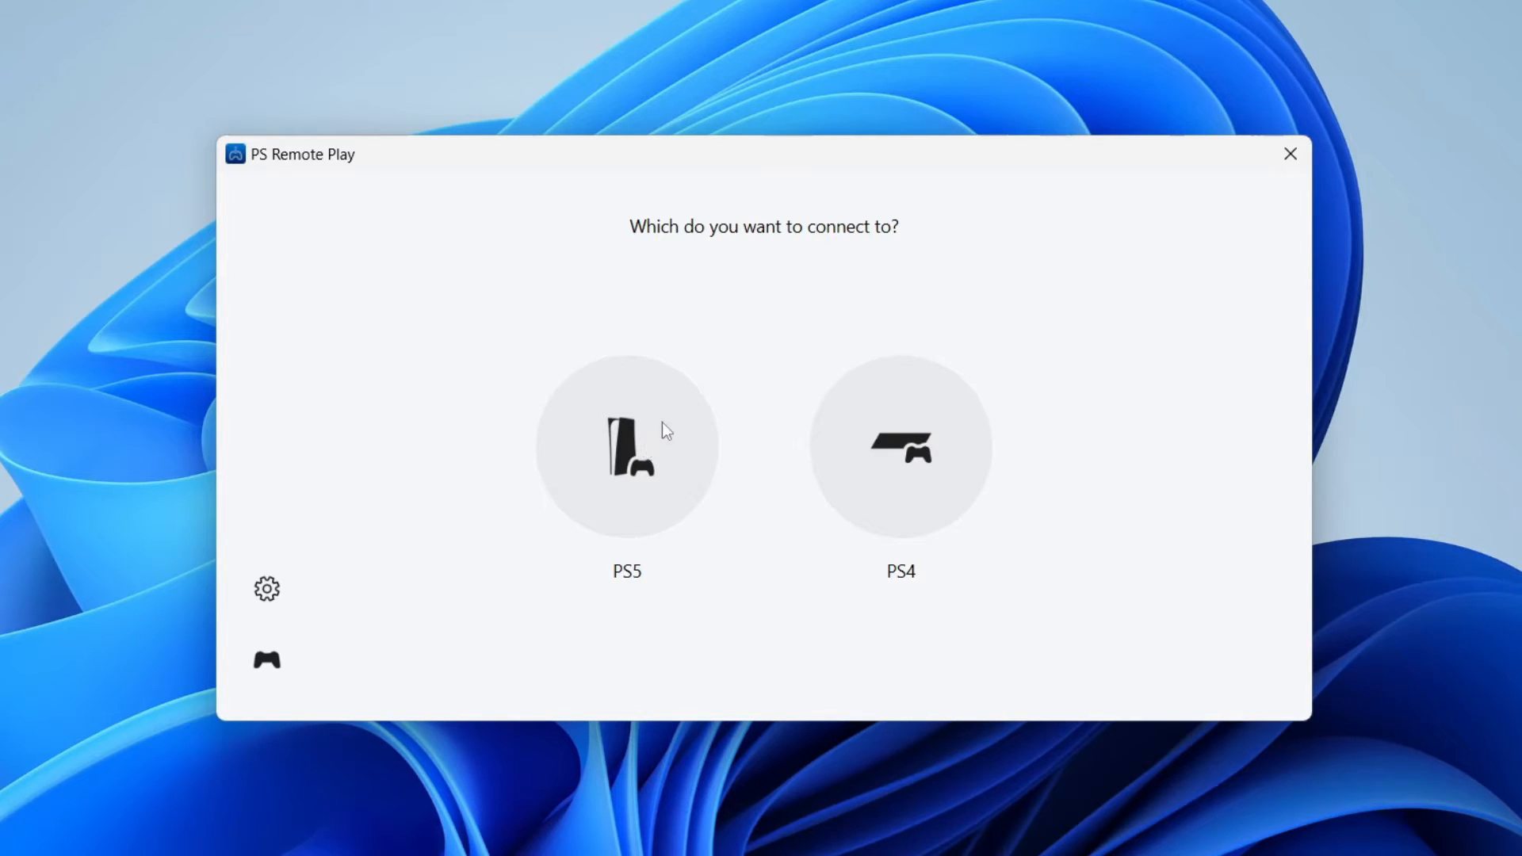
- Select PS5 as the console to connect to
left_click(626, 447)
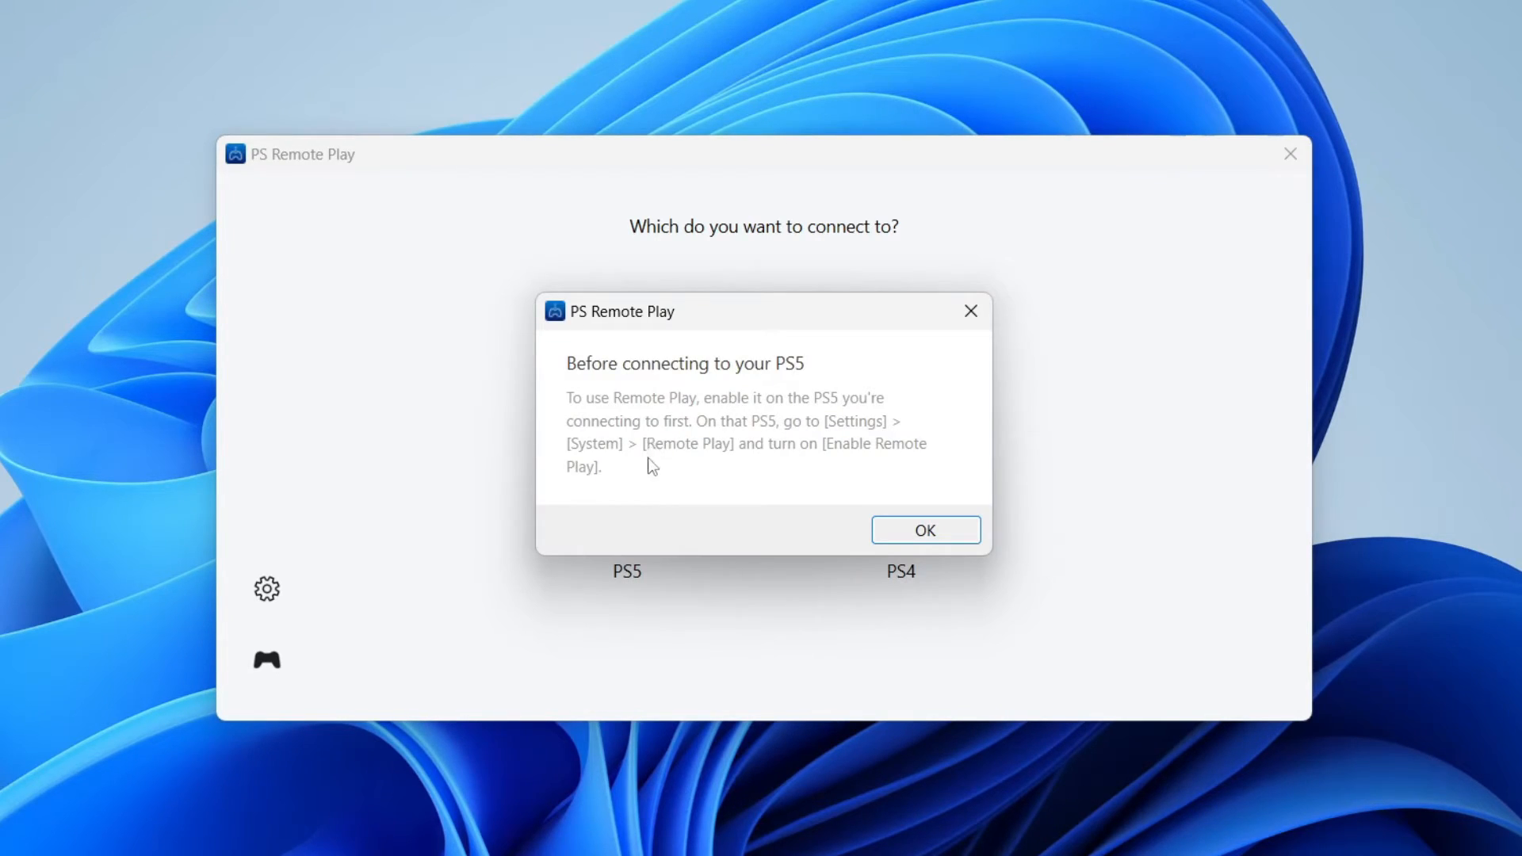
mouse_move(646, 415)
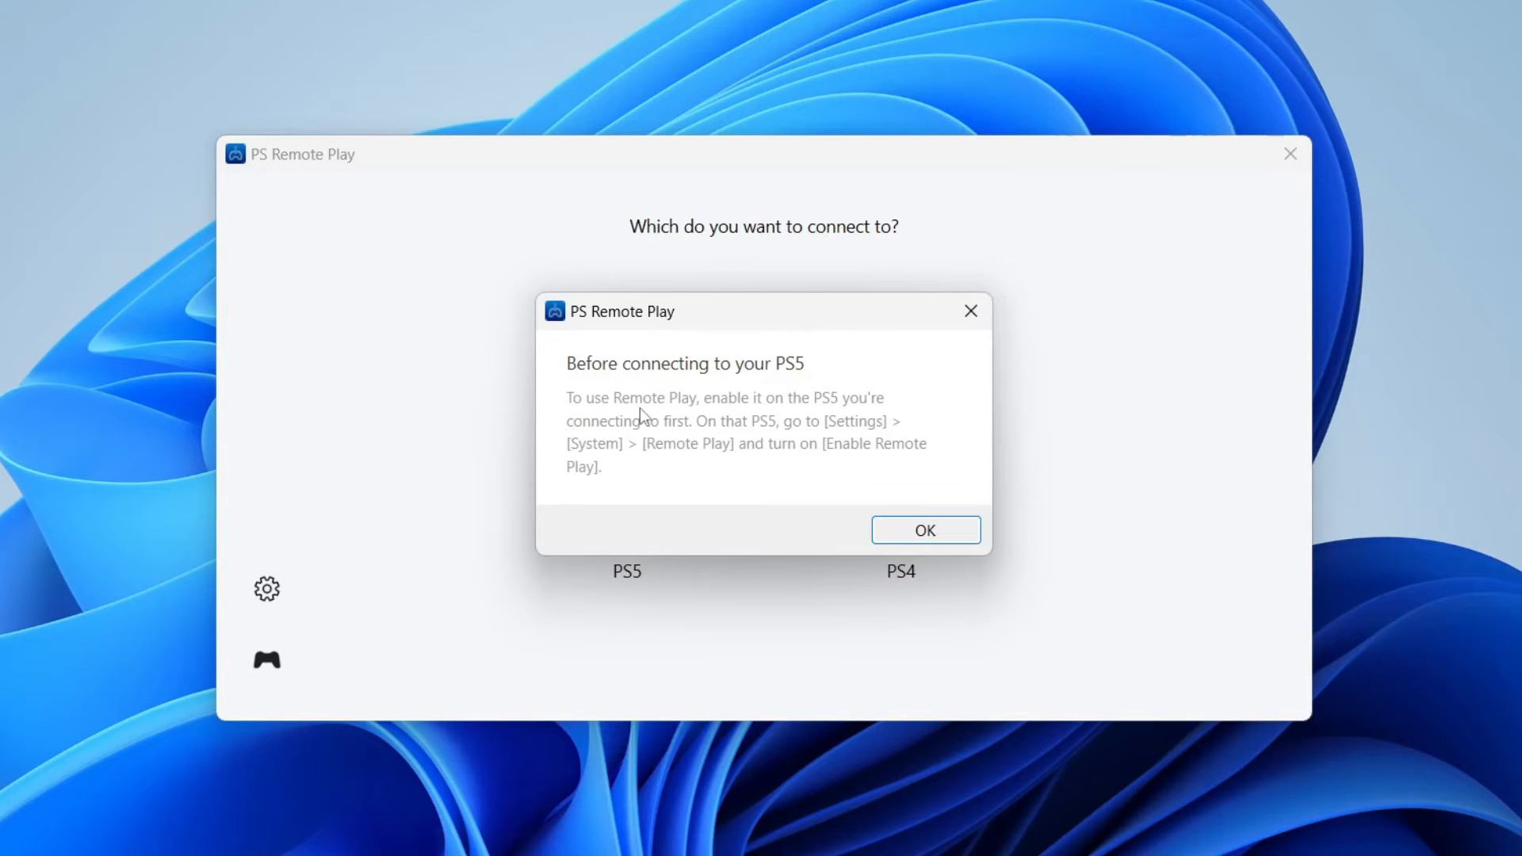
mouse_move(833, 437)
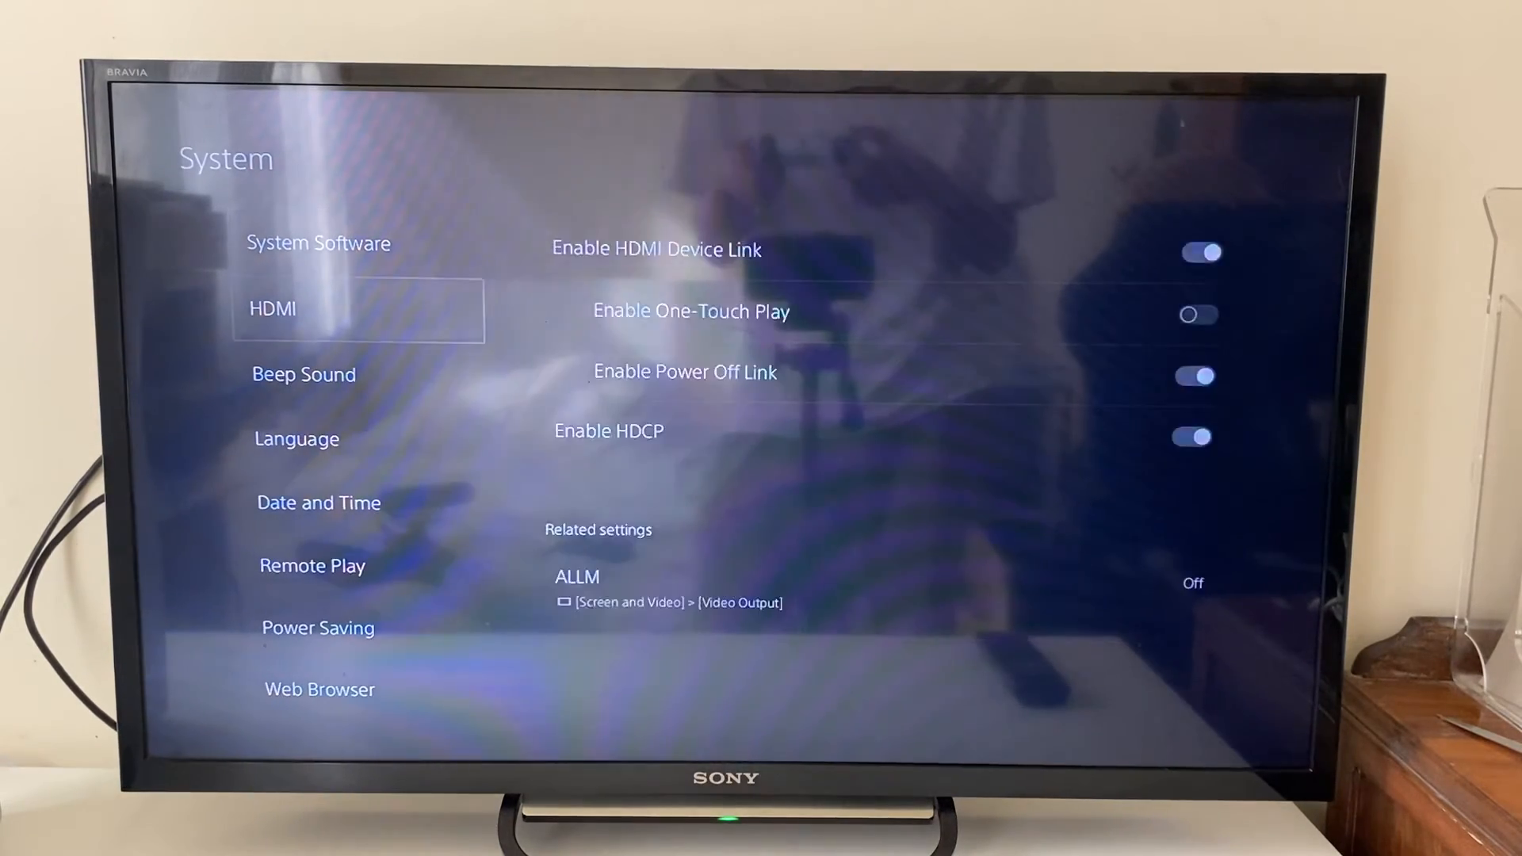
- Switch on Enable Remote Play under System settings, then reopen the System menu
left_click(312, 565)
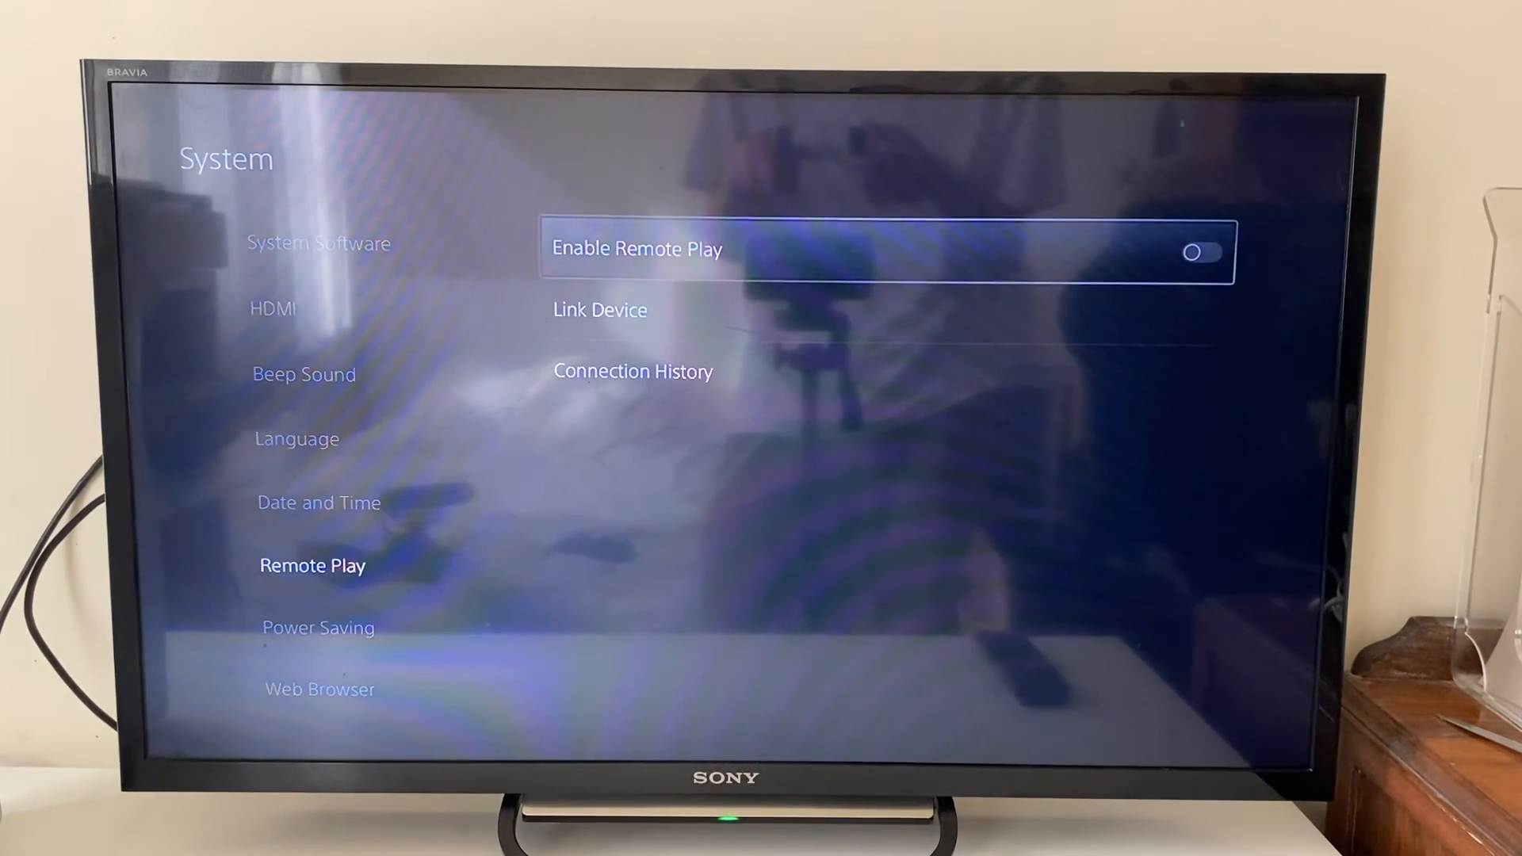
left_click(1204, 252)
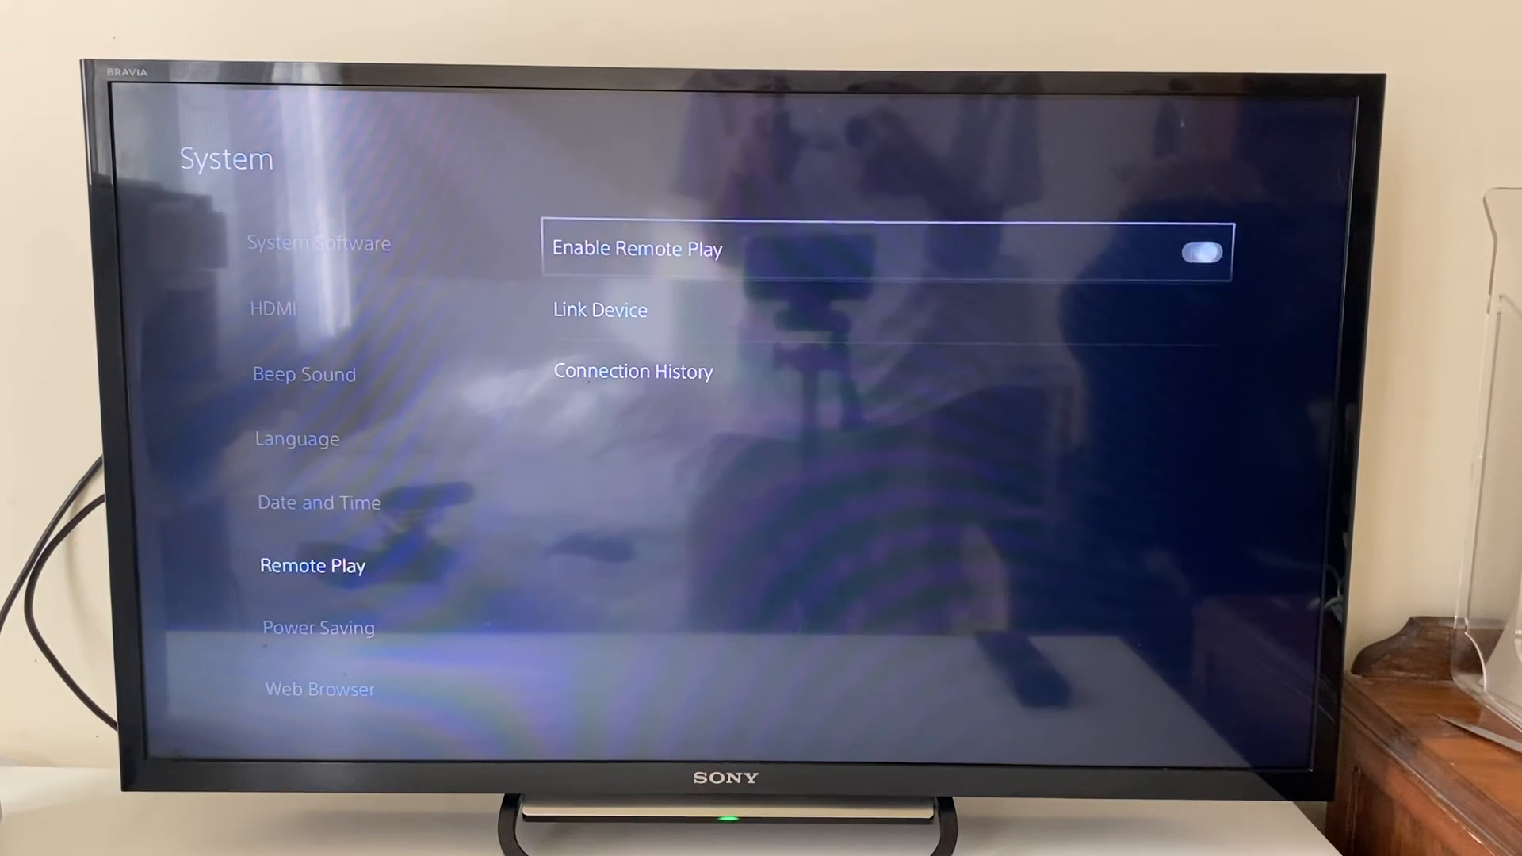
left_click(1203, 252)
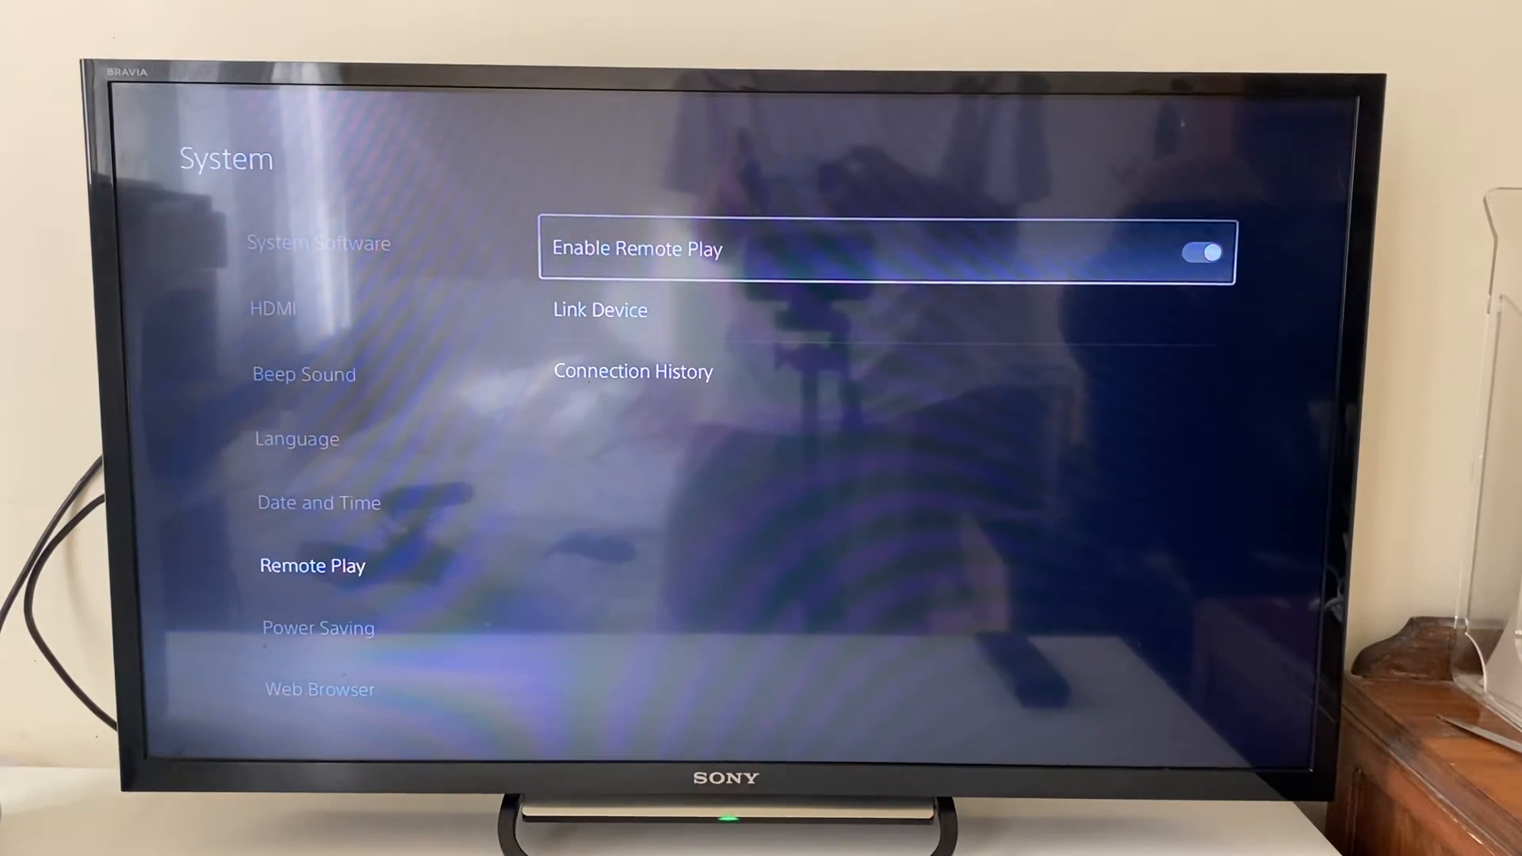
left_click(318, 503)
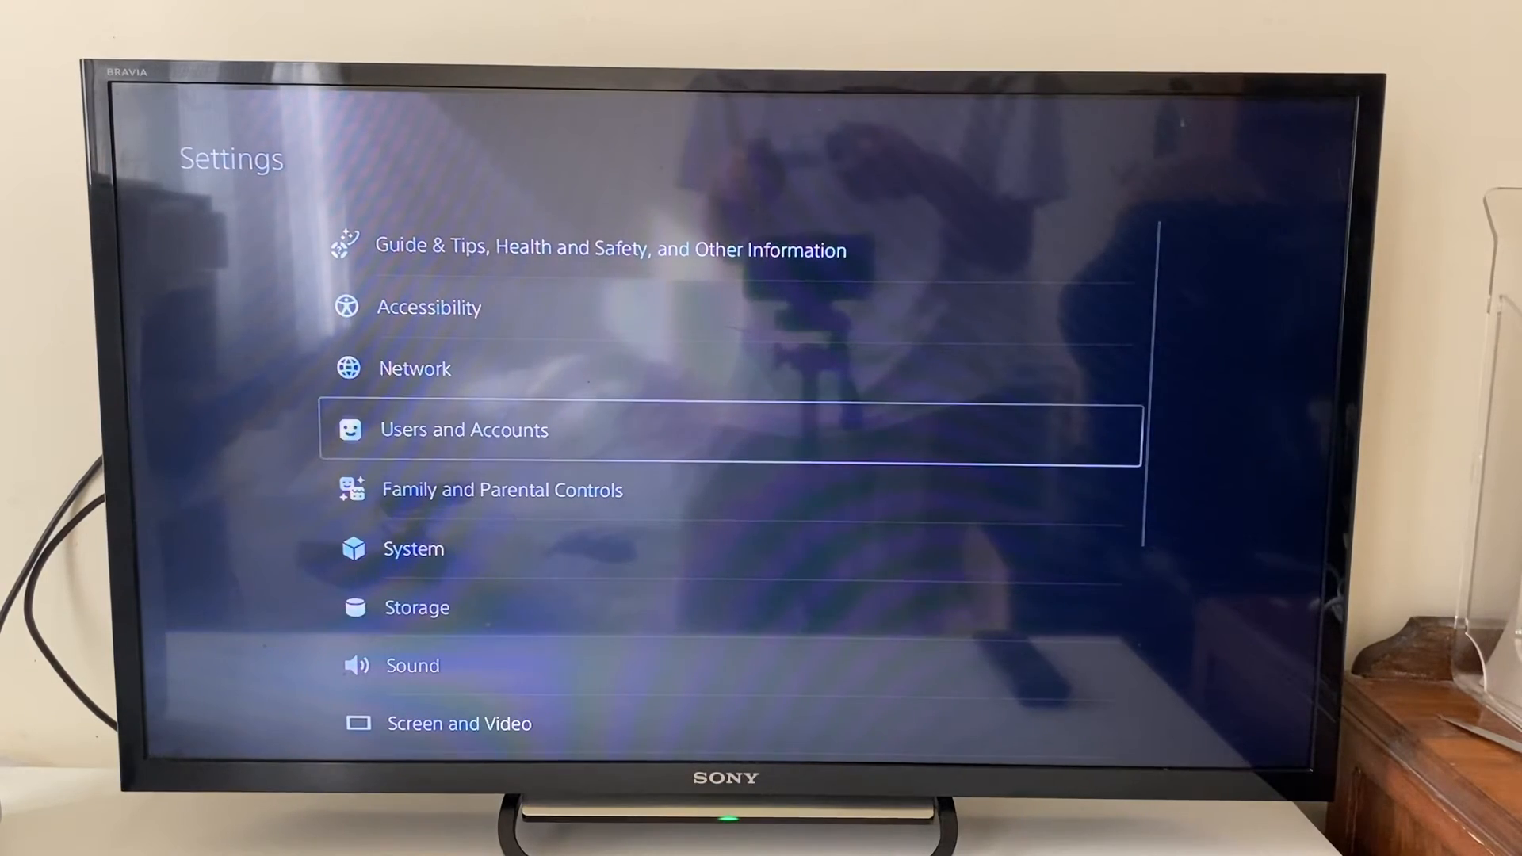
left_click(463, 429)
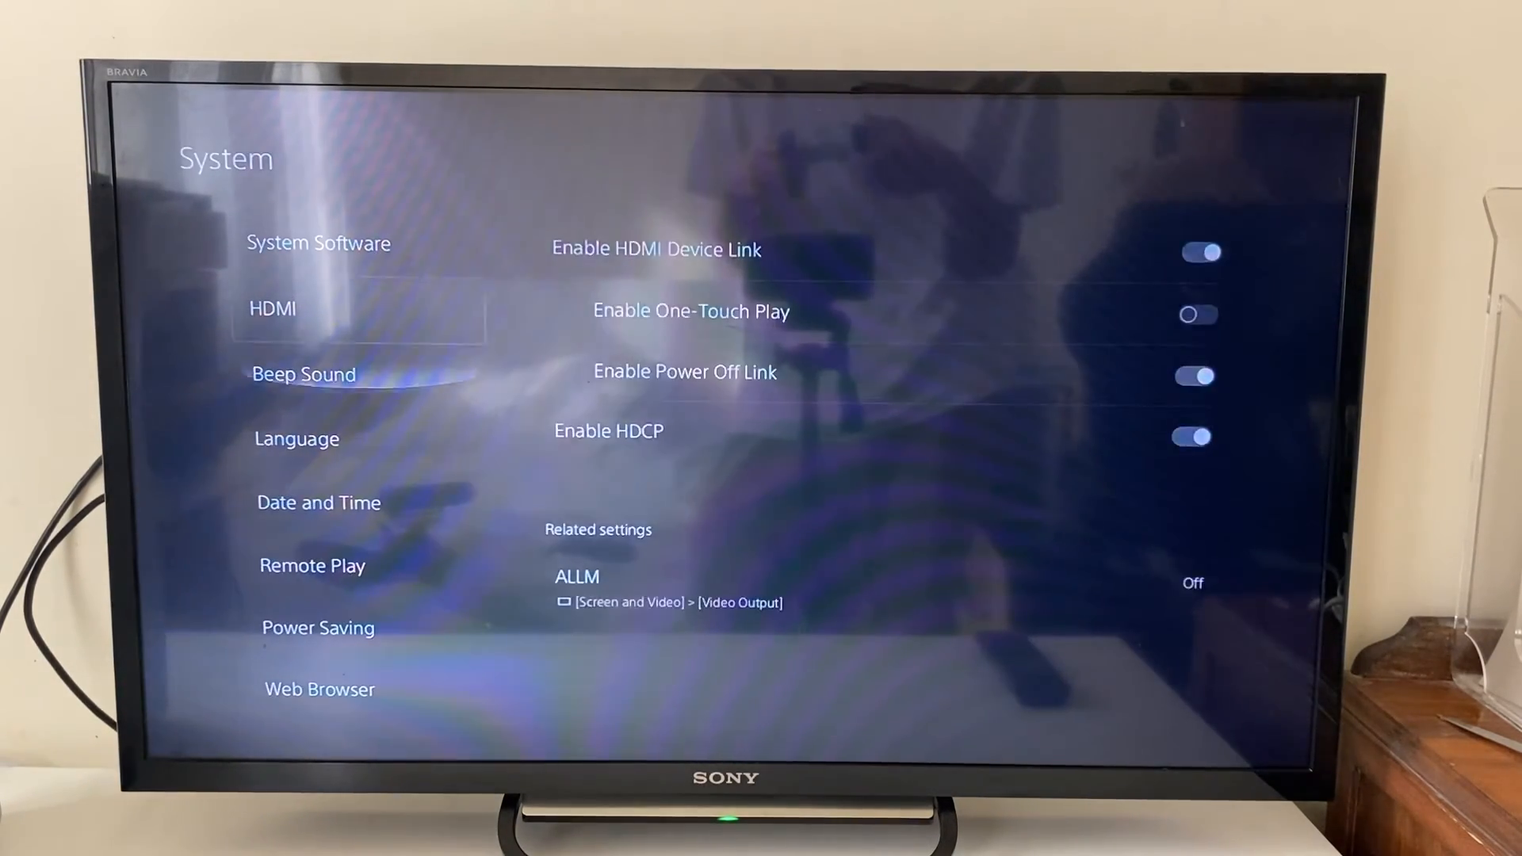
- Enable Stay Connected to the Internet and Turning On PS5 from Network in rest mode
left_click(317, 628)
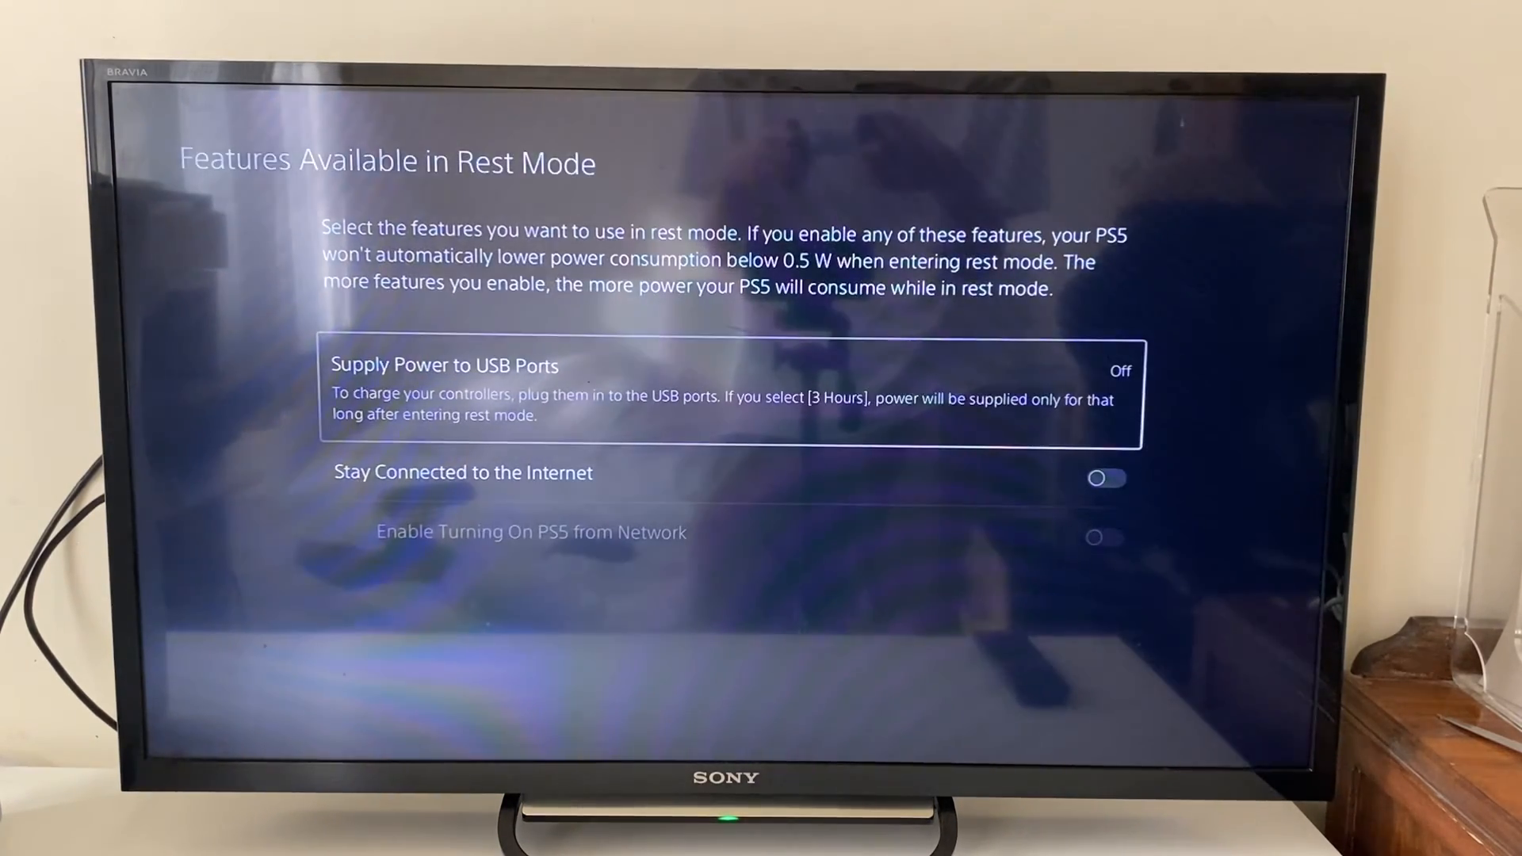
key("down")
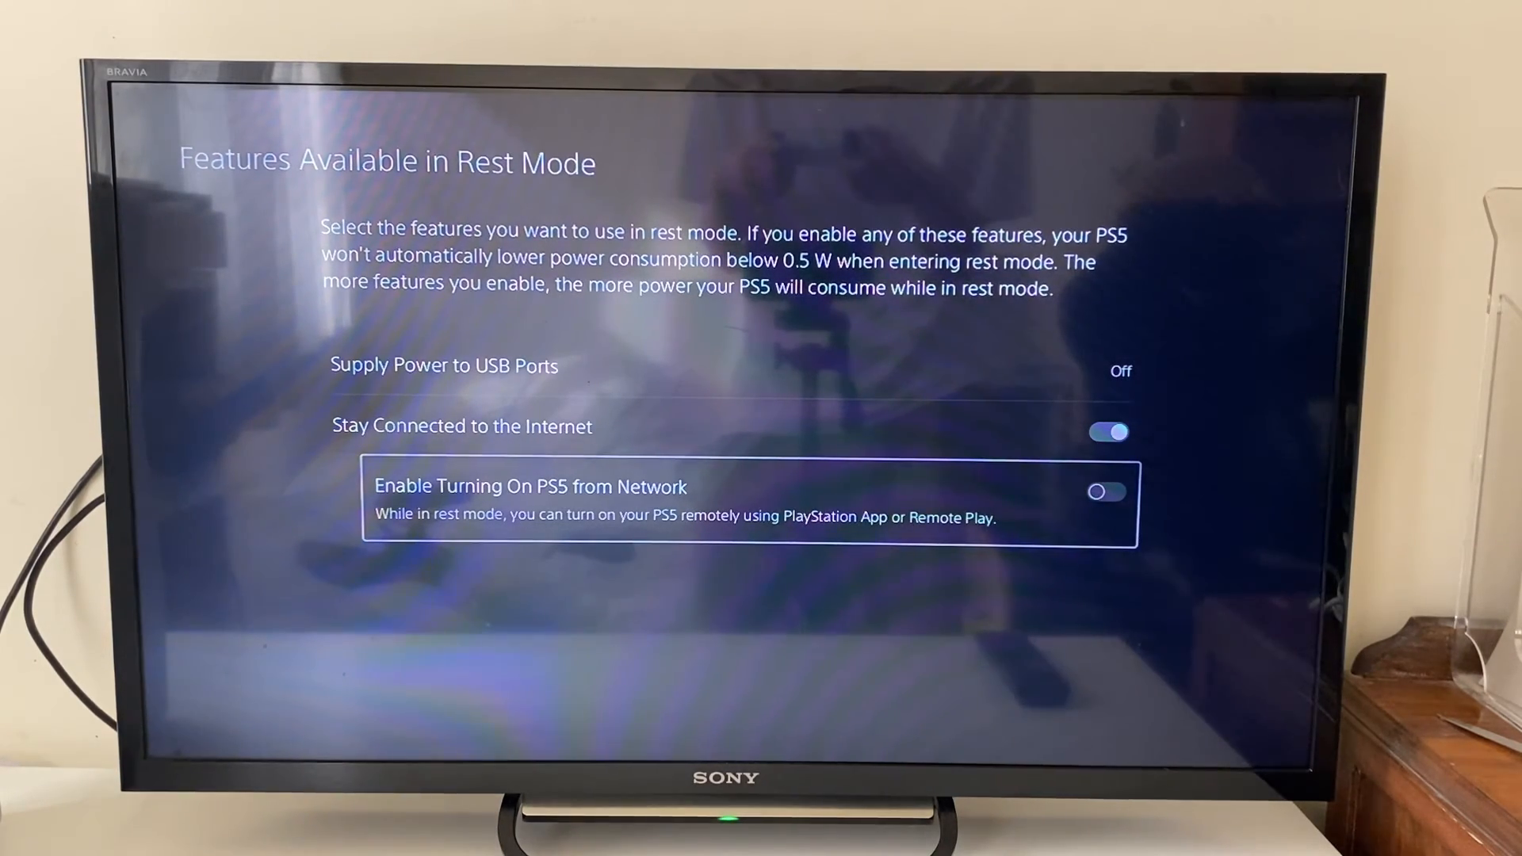
left_click(1104, 492)
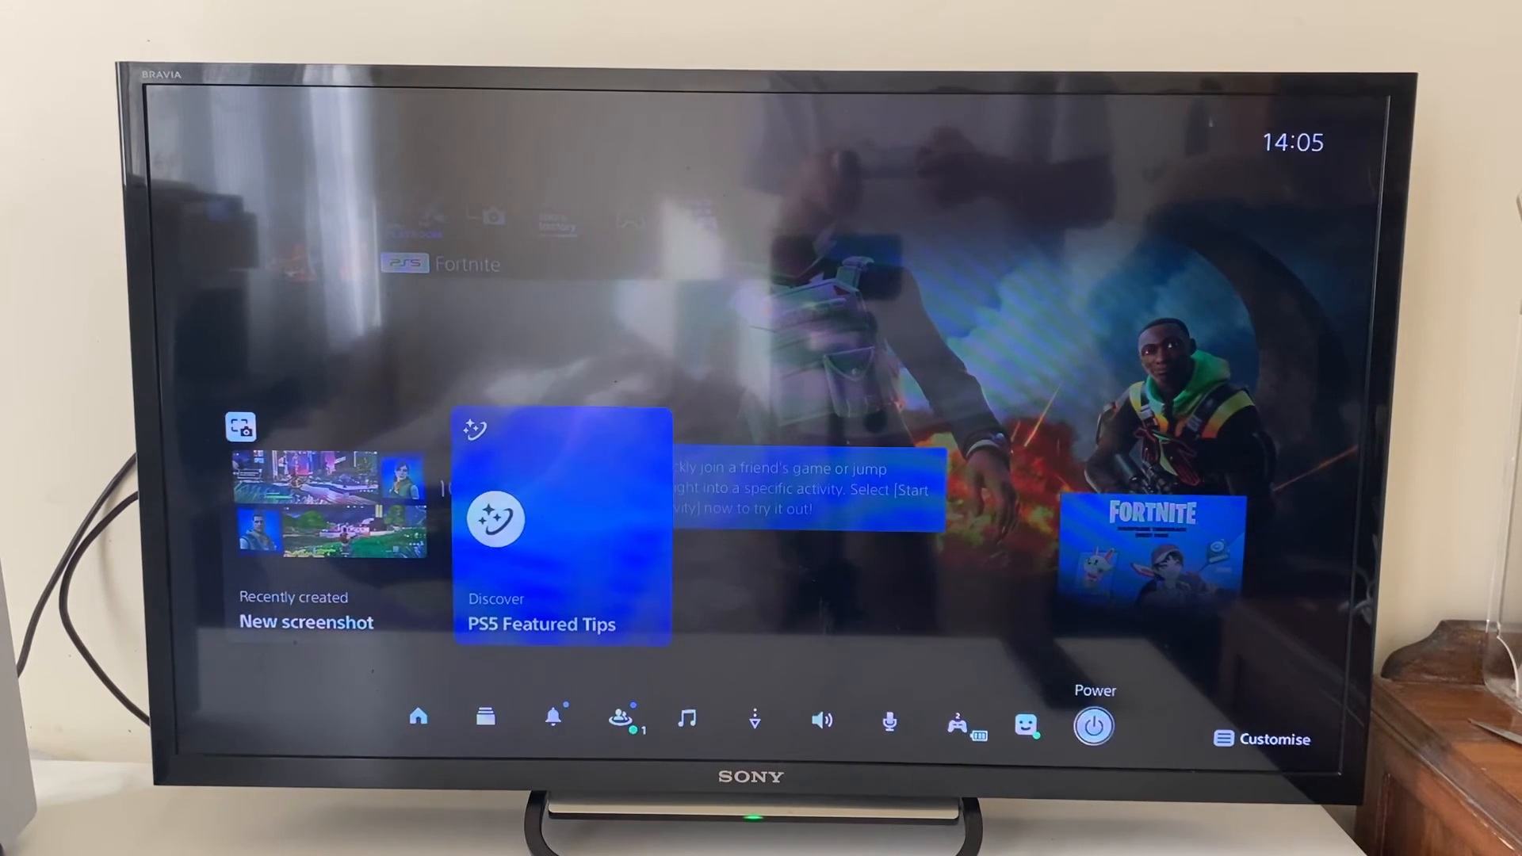
left_click(1093, 726)
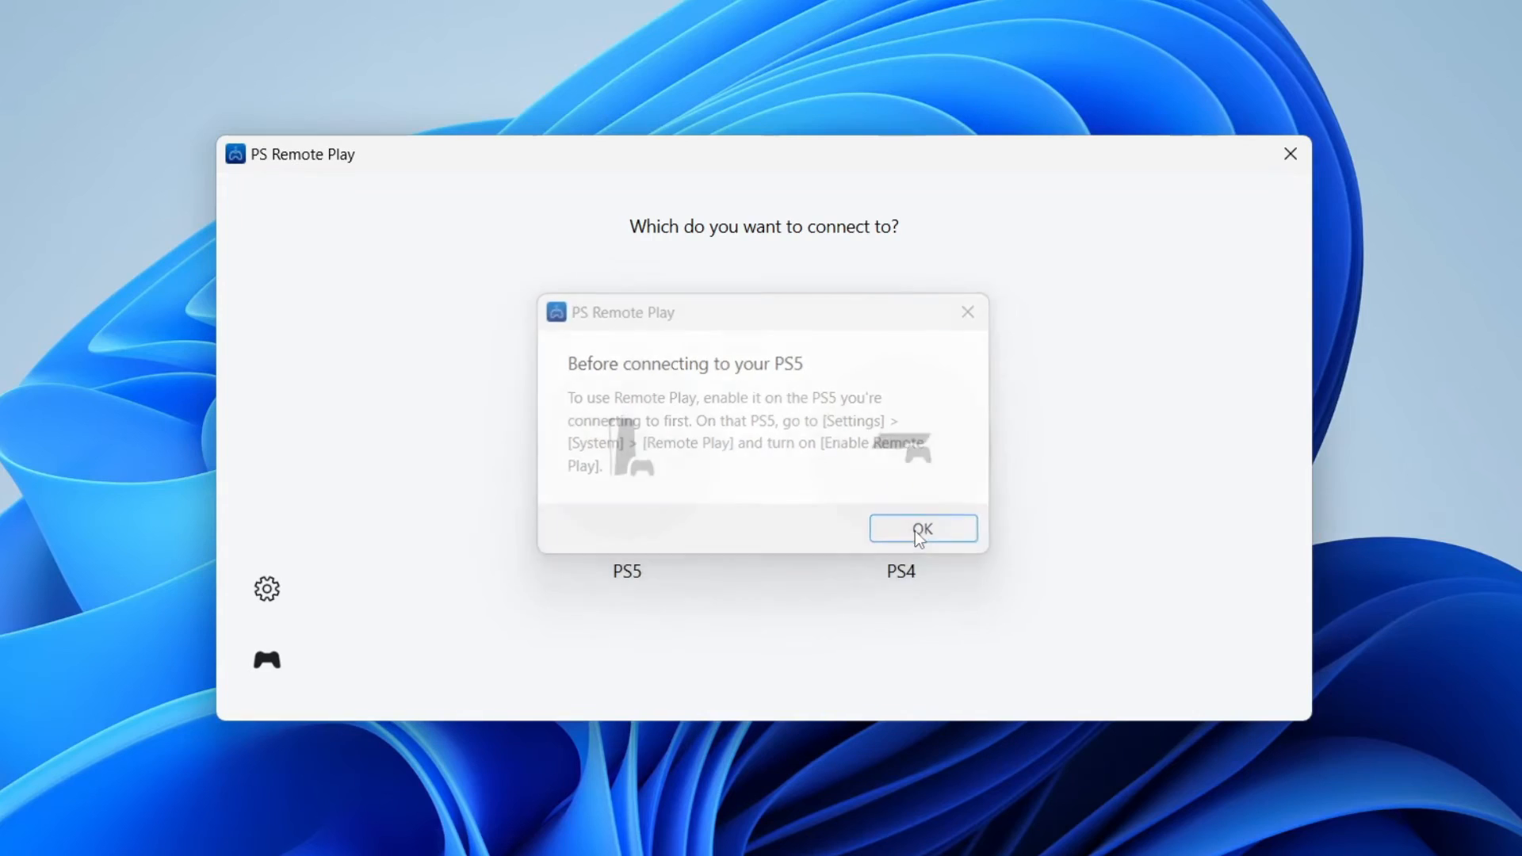
- Dismiss the 'Before connecting to your PS5' notice to stream the PS5 home screen
left_click(920, 528)
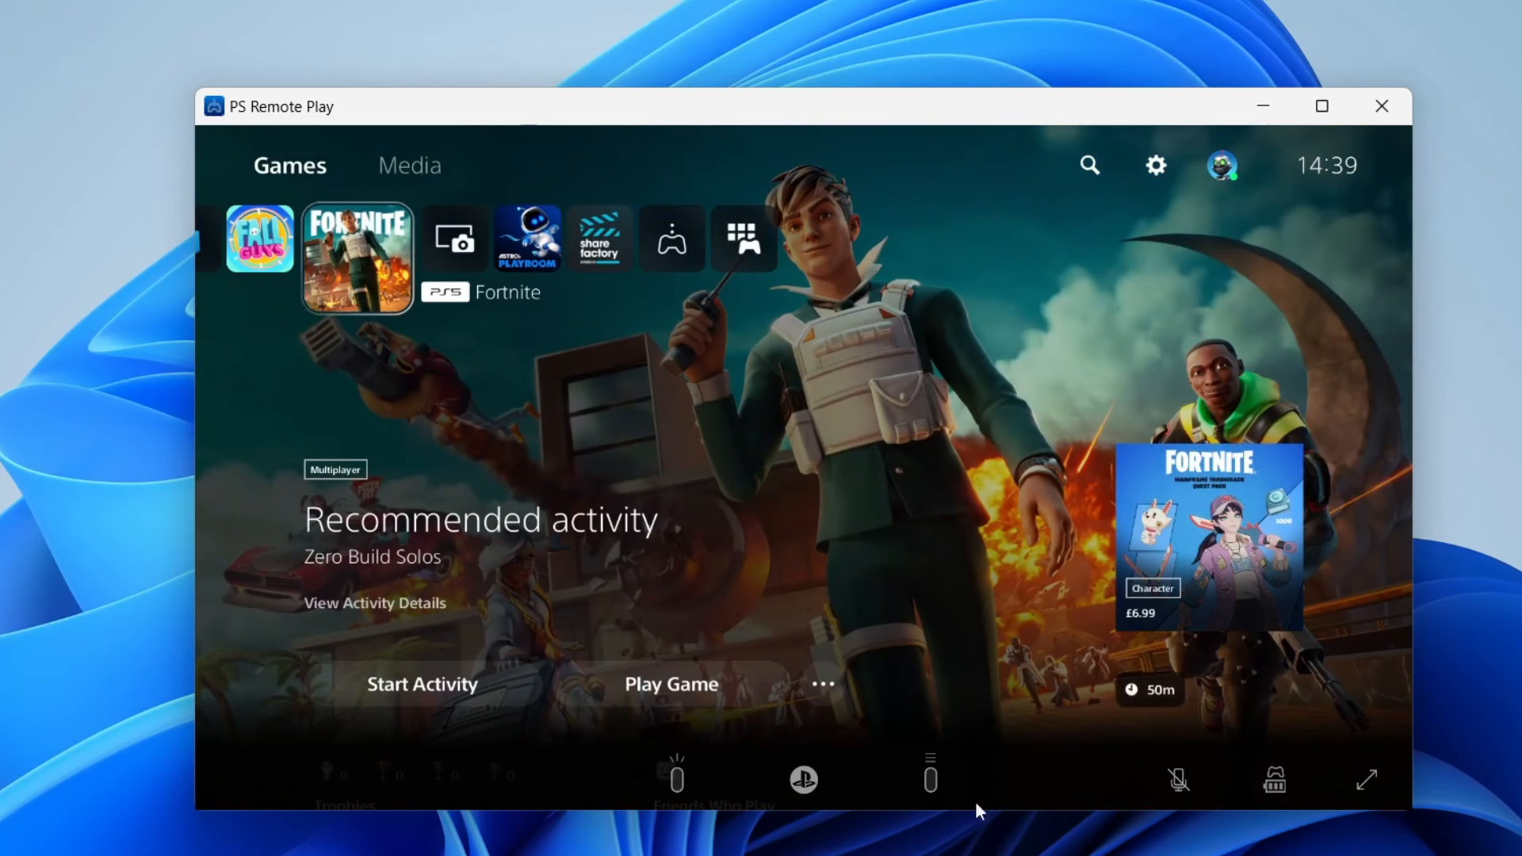
mouse_move(710, 722)
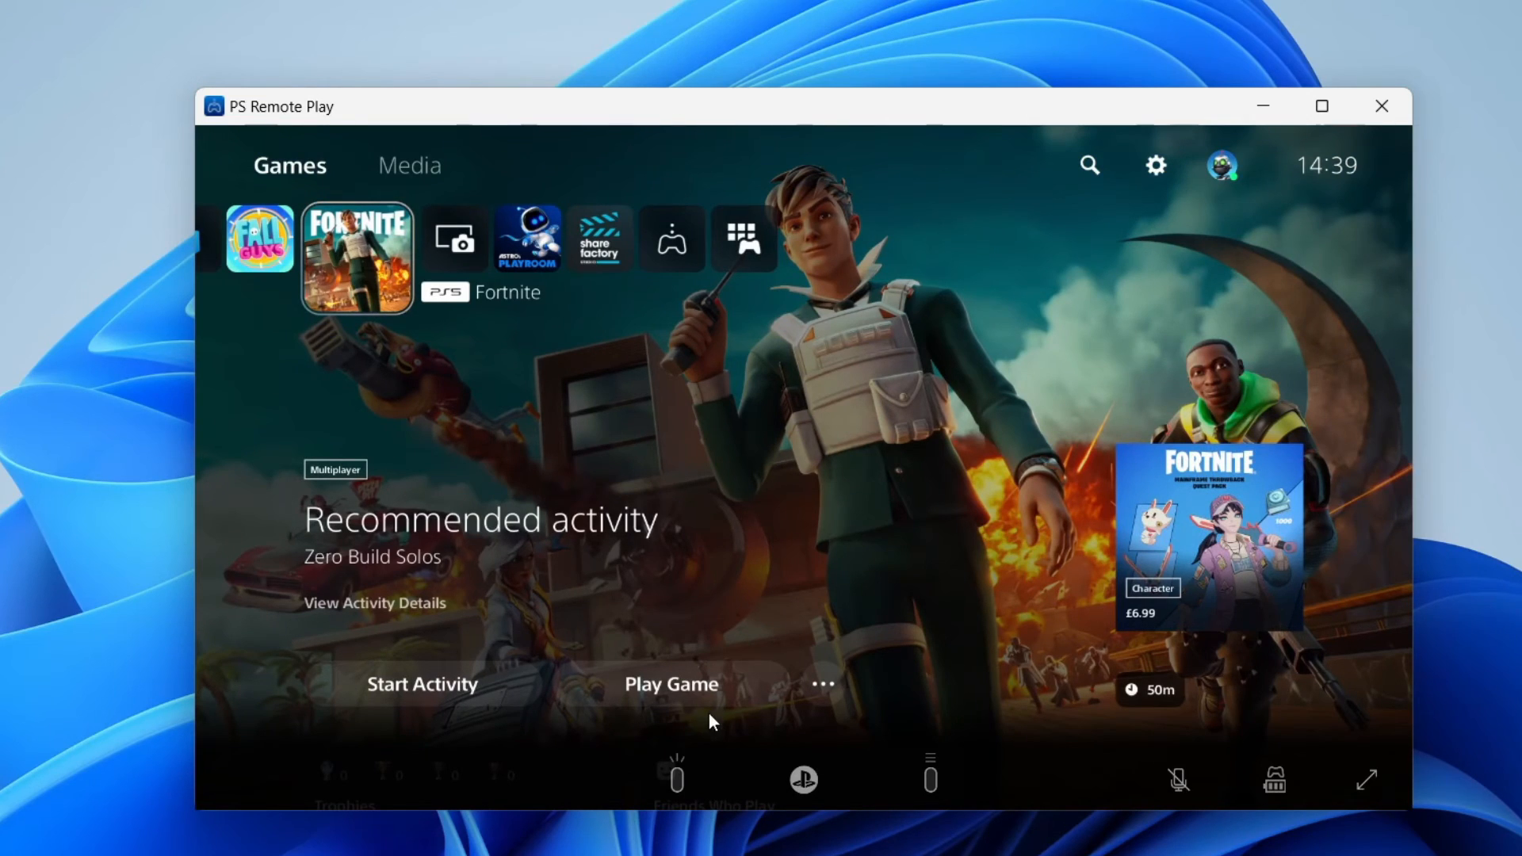